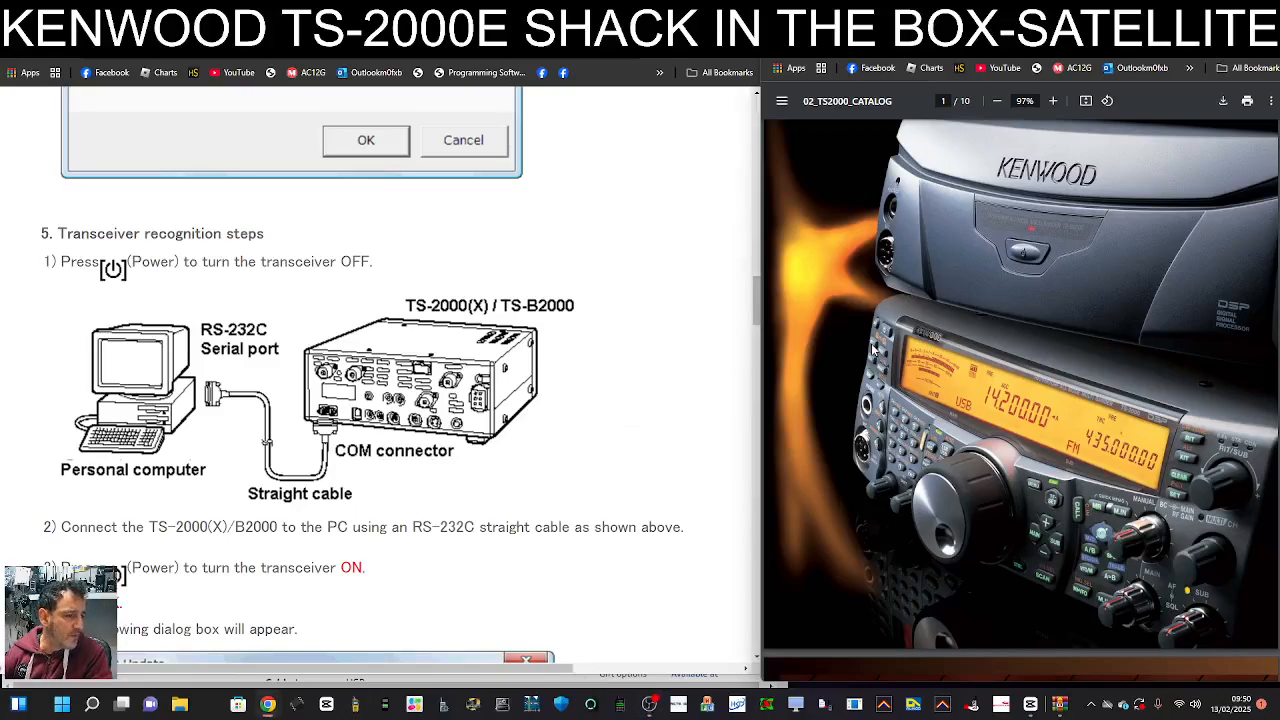
{"action": "mouse_move", "coordinate": [988, 276]}
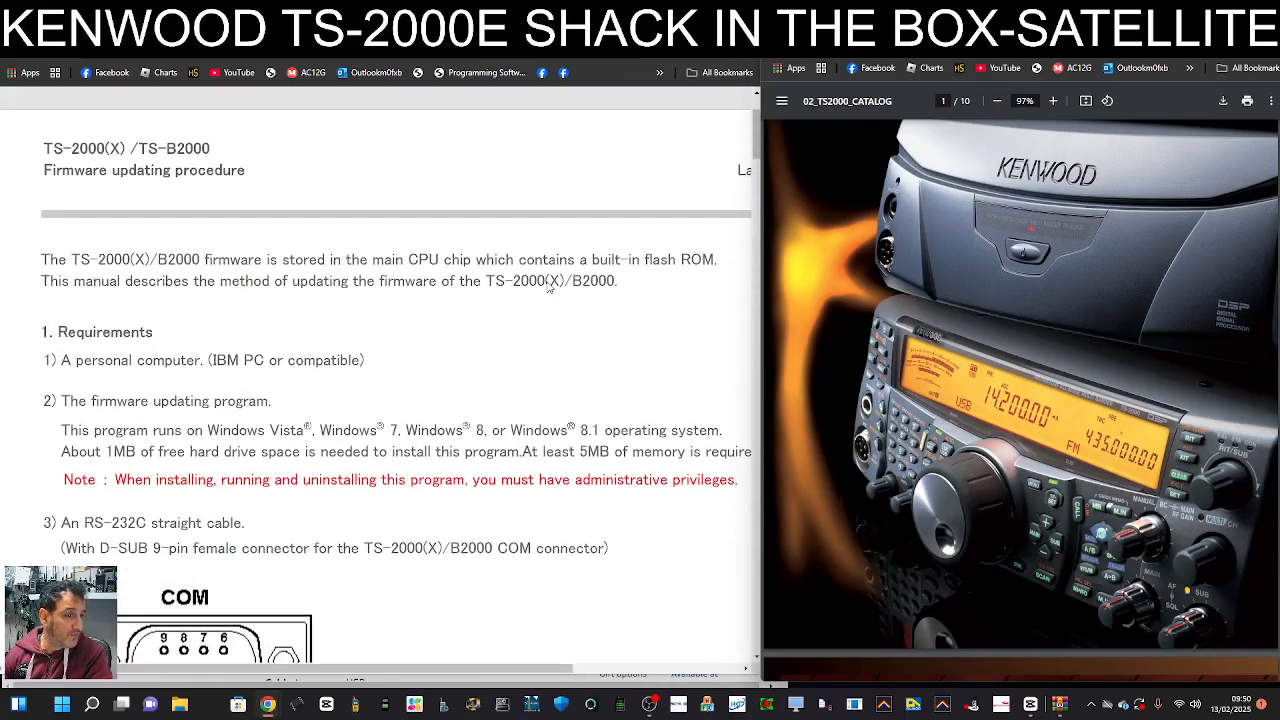
Scroll the firmware procedure PDF from the Requirements section down to the COM connector pin table.
{"action": "scroll", "scroll_direction": "down", "scroll_amount": 3}
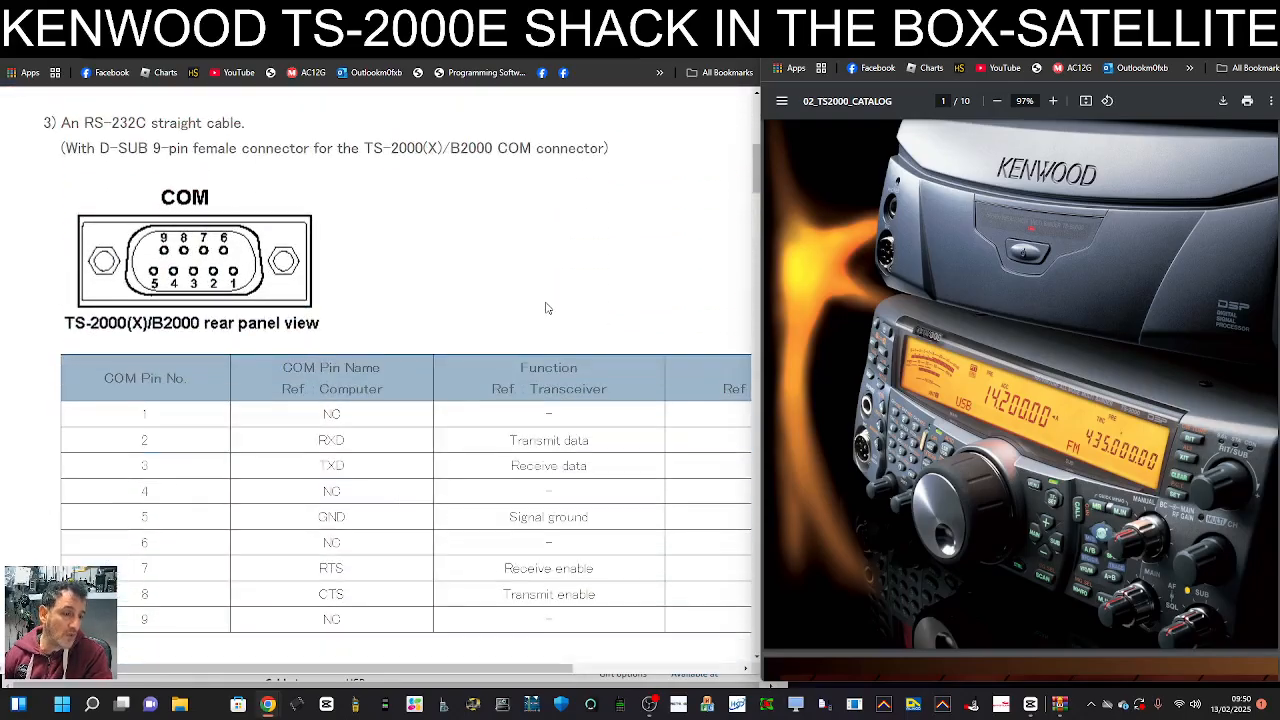
{"action": "scroll", "scroll_direction": "down", "scroll_amount": 3}
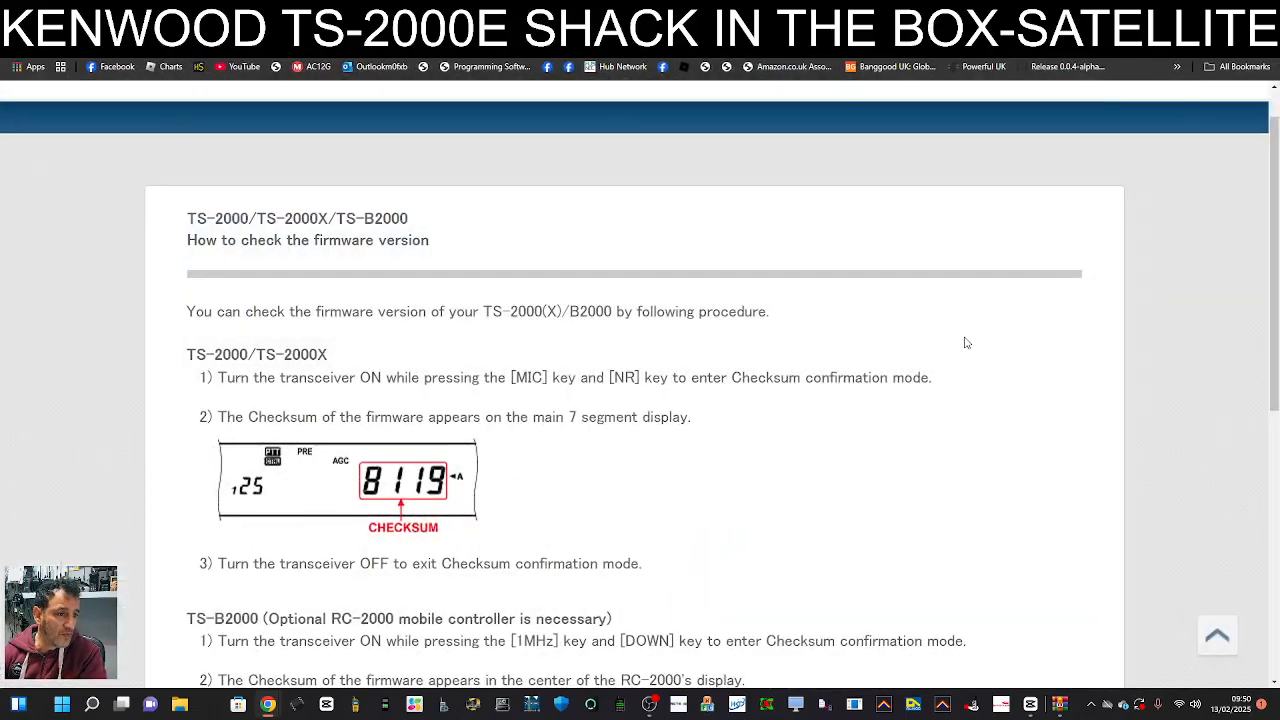
Scroll the checksum page through the TS-B2000 steps to the firmware revision history link.
{"action": "scroll", "scroll_direction": "down", "scroll_amount": 3}
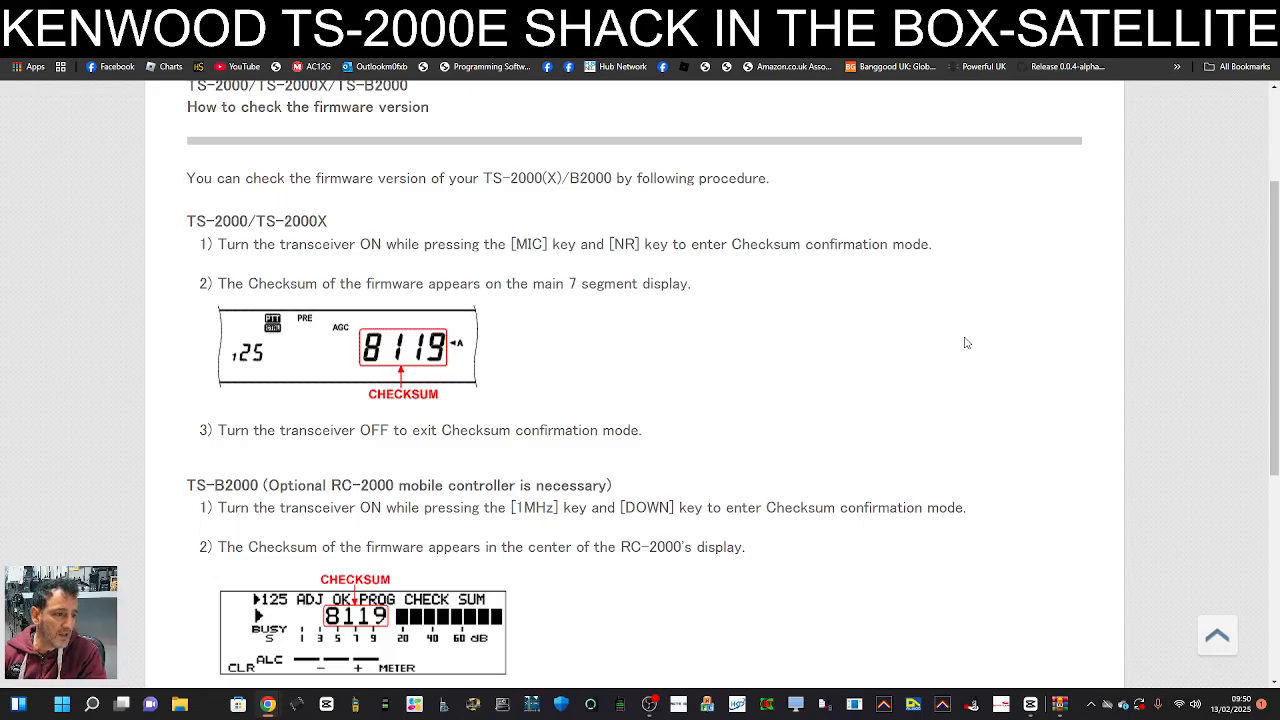
{"action": "mouse_move", "coordinate": [616, 344]}
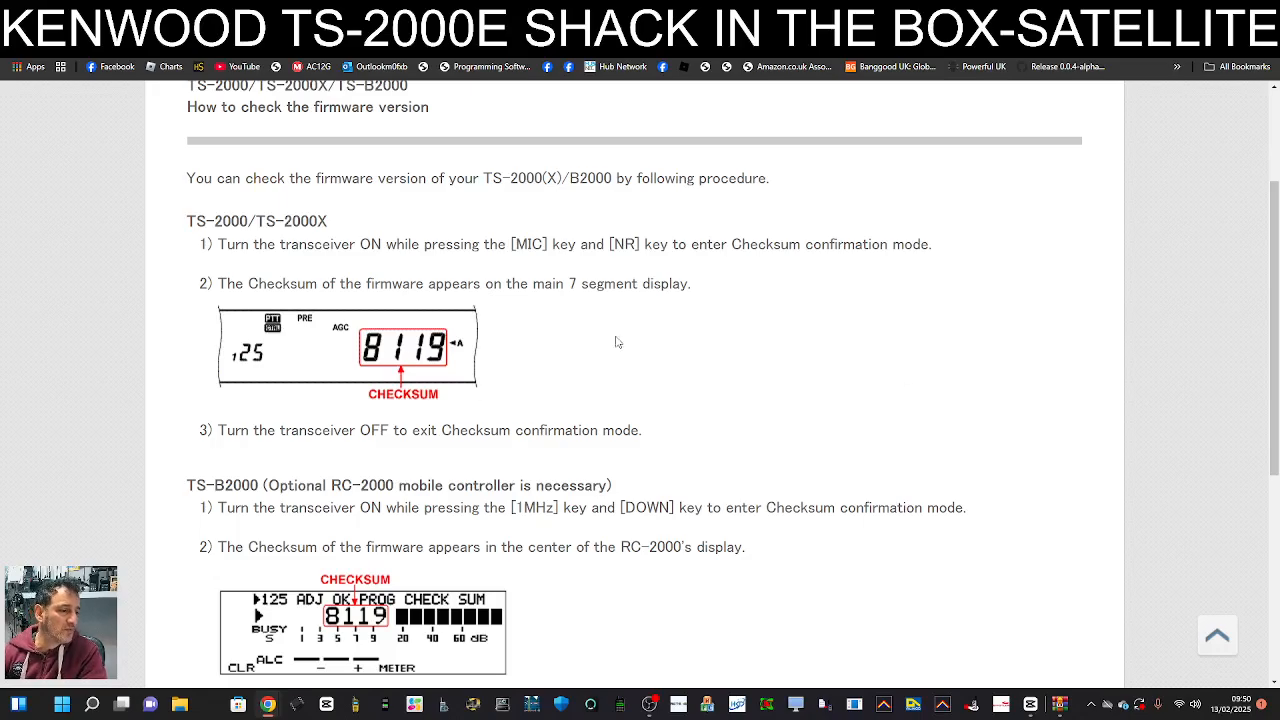
{"action": "scroll", "scroll_direction": "down", "scroll_amount": 3}
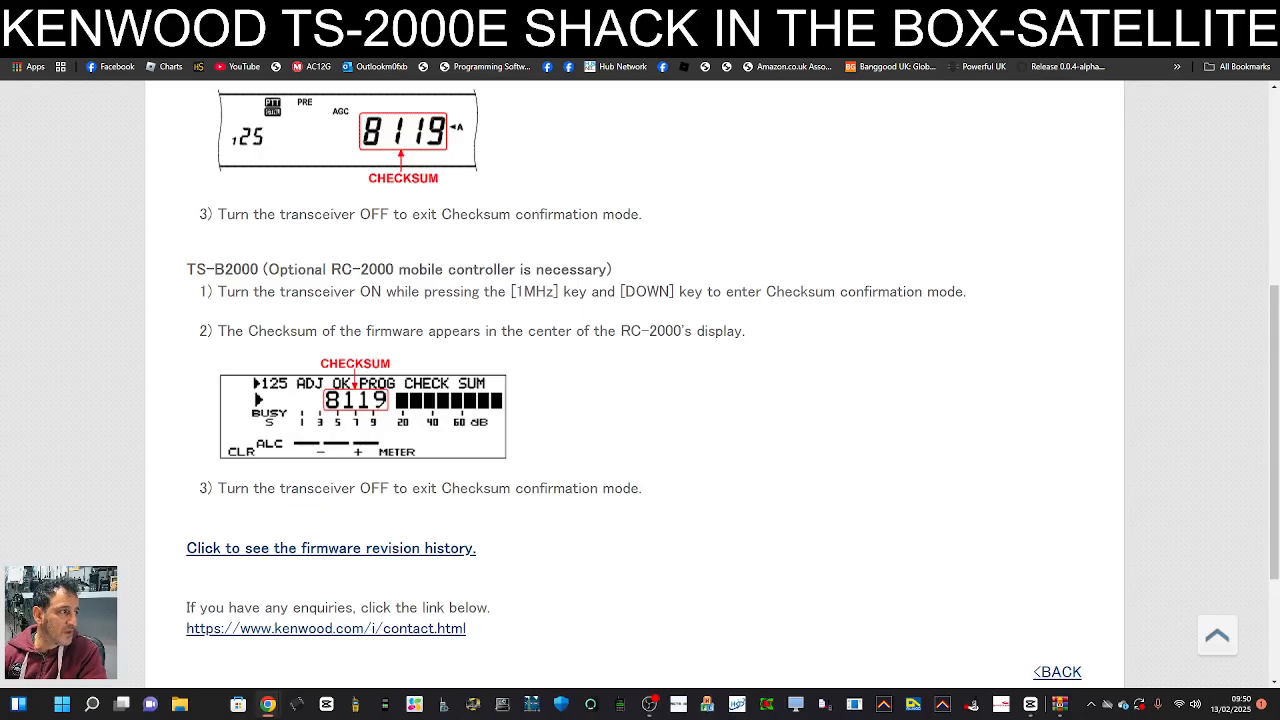
Follow the revision history link and scroll back to Revision 11 with checksum 8119.
{"action": "left_click", "coordinate": [330, 548]}
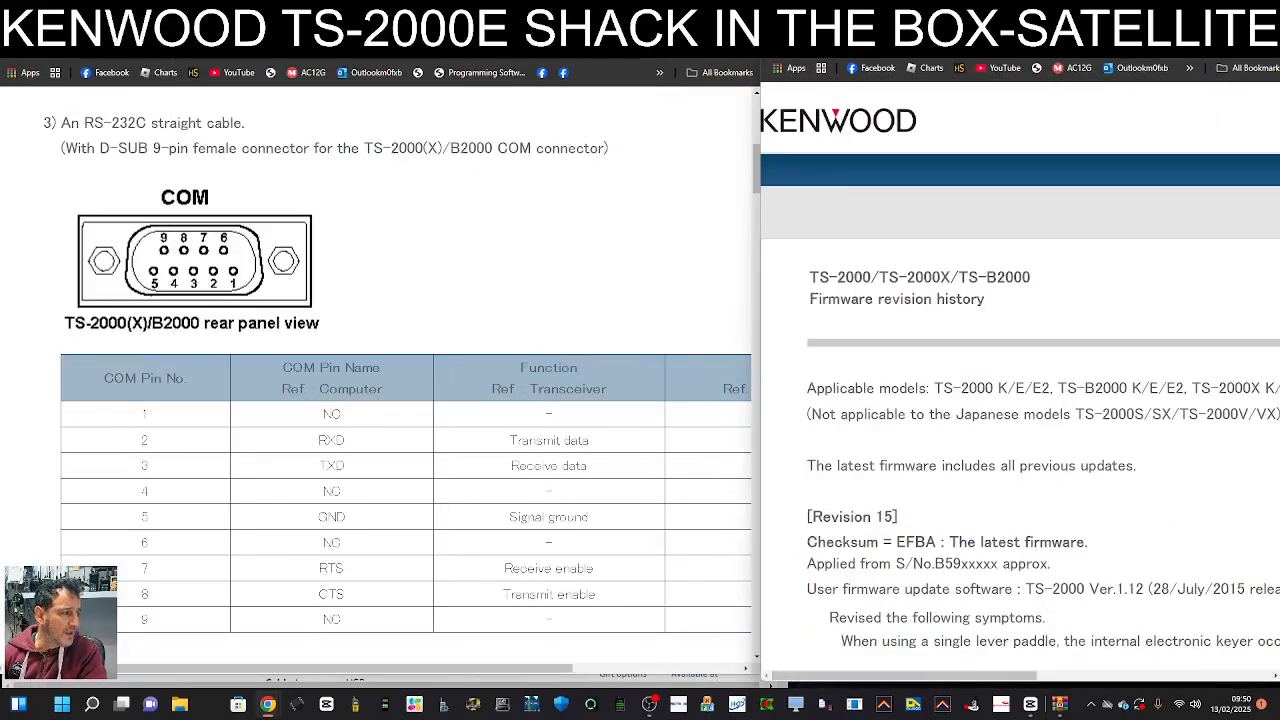
{"action": "scroll", "scroll_direction": "down", "scroll_amount": 3}
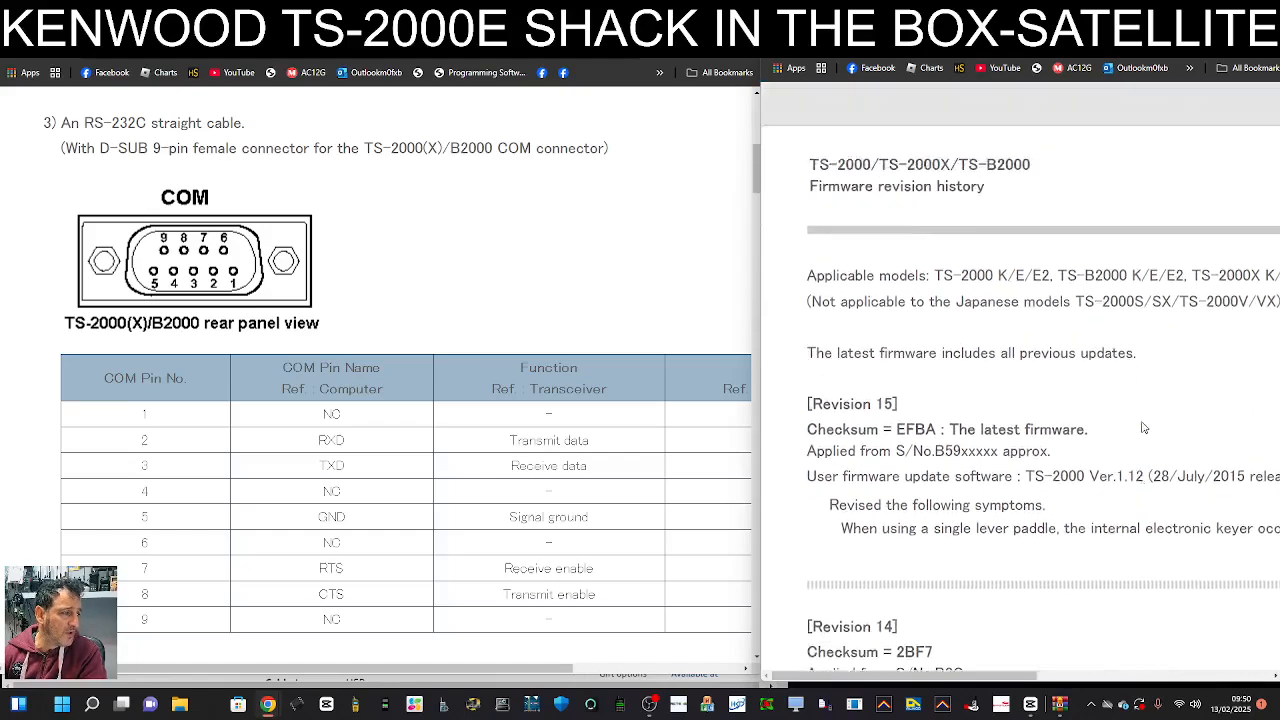
{"action": "scroll", "scroll_direction": "down", "scroll_amount": 3}
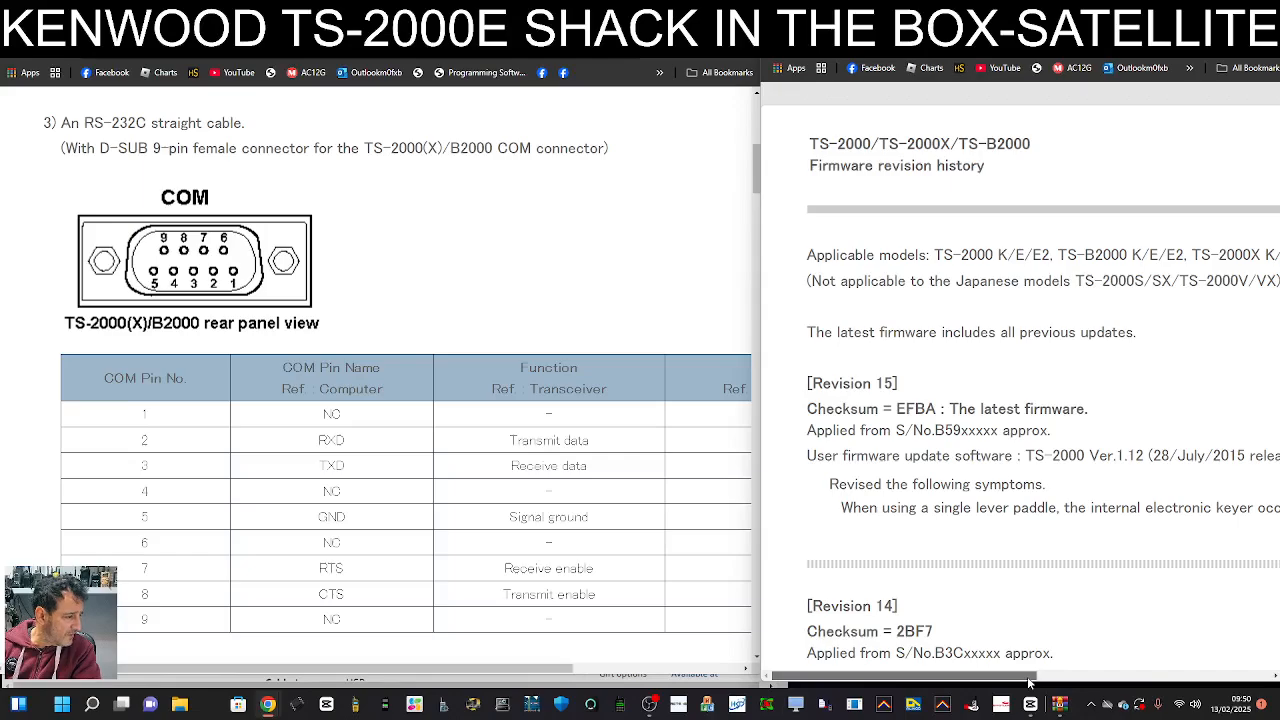
{"action": "scroll", "scroll_direction": "right", "scroll_amount": 3}
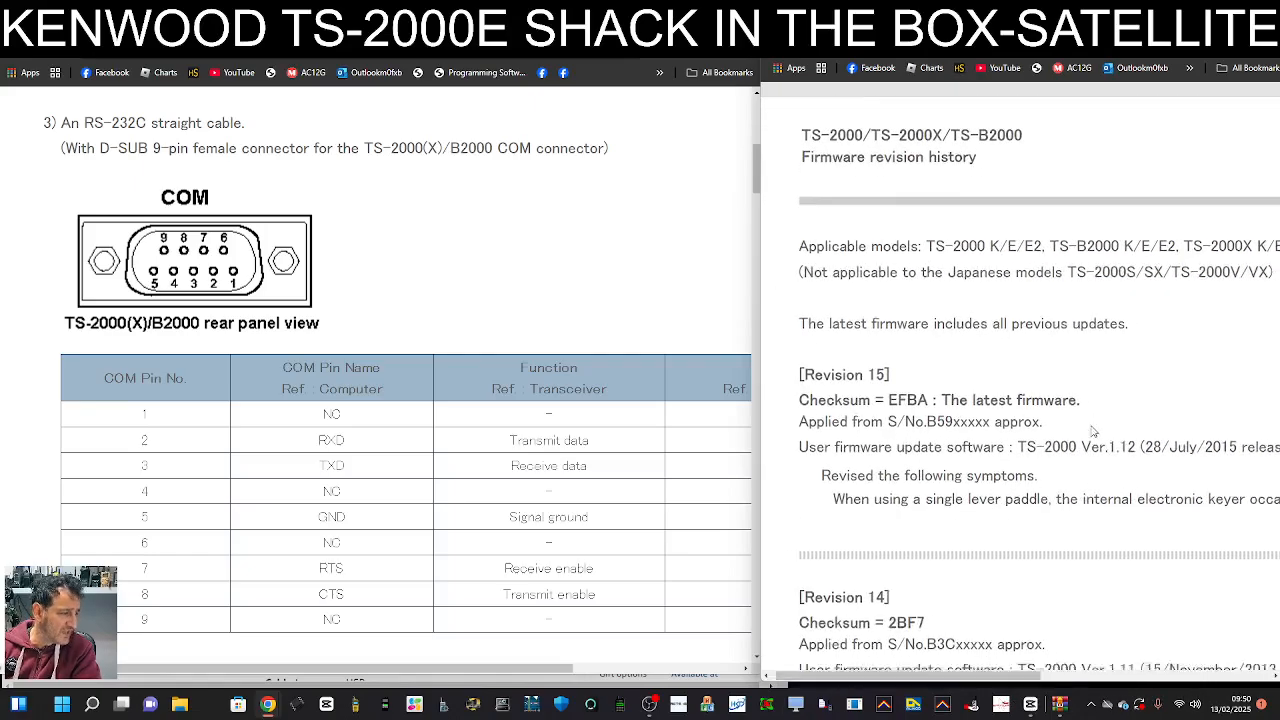
{"action": "scroll", "scroll_direction": "down", "scroll_amount": 3}
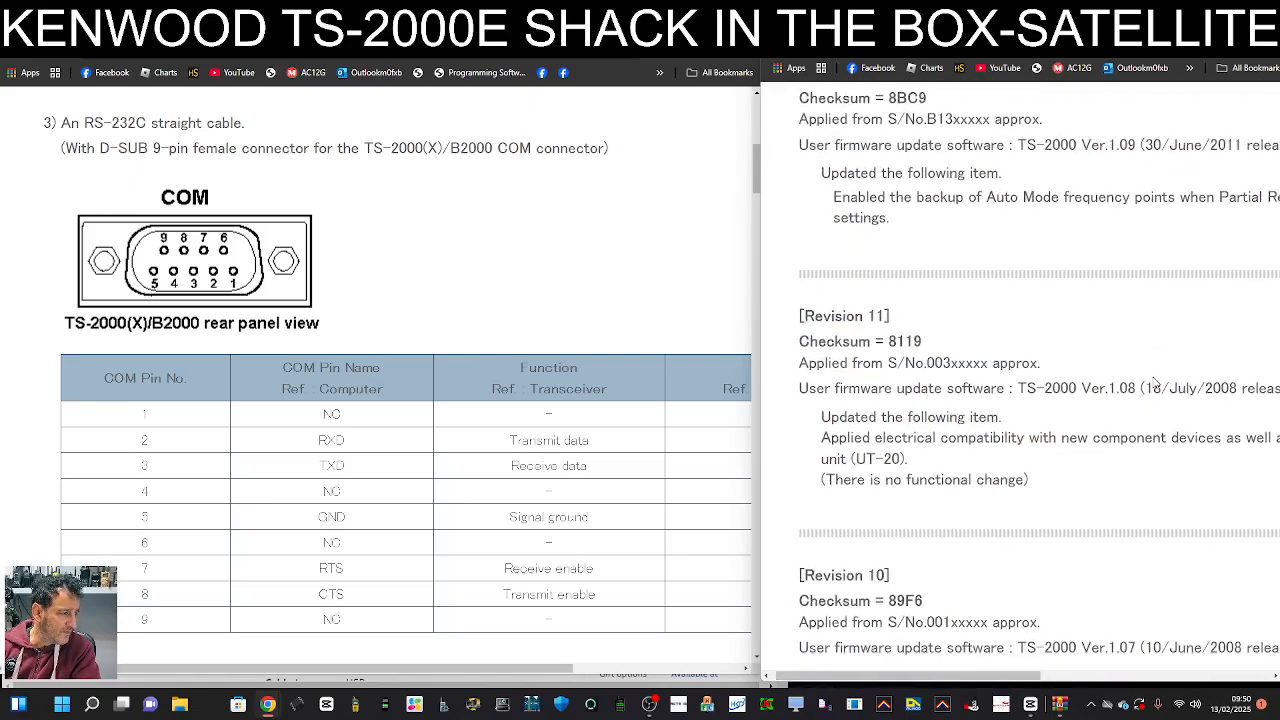
{"action": "scroll", "scroll_direction": "down", "scroll_amount": 3}
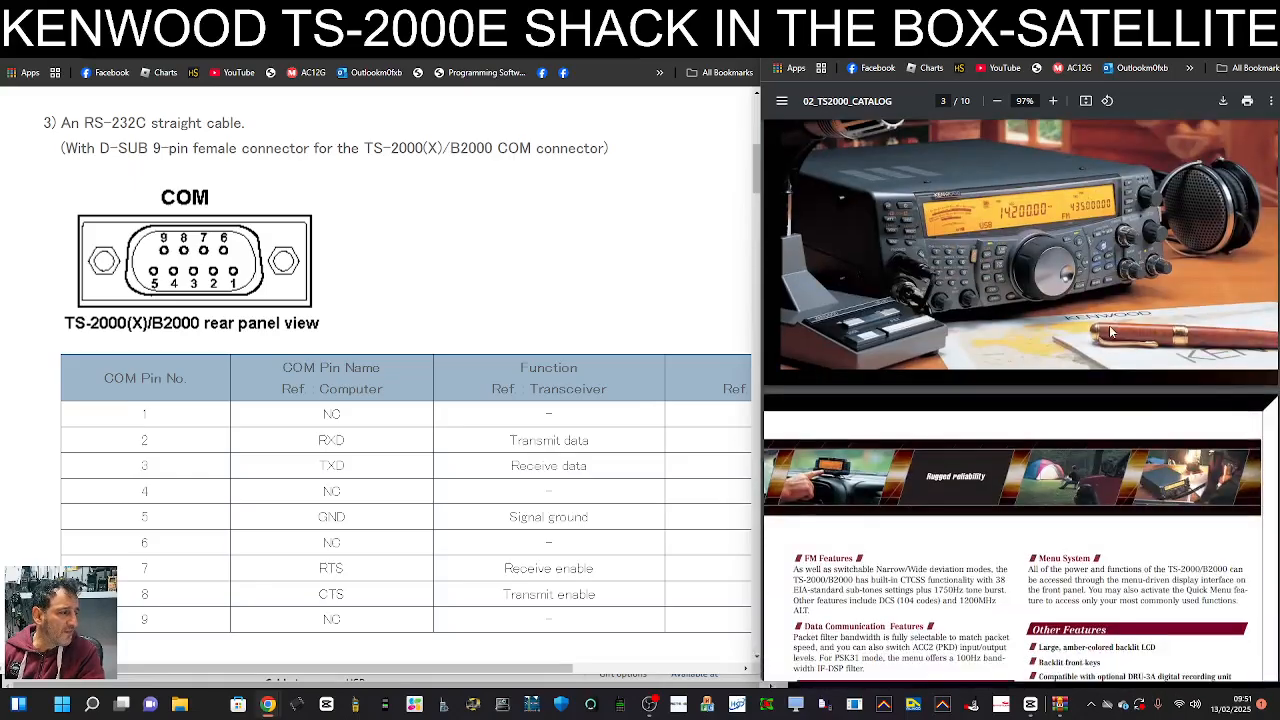
Scroll the TS-2000 catalog PDF from page 2 to the TS-B2000 page 3.
{"action": "scroll", "scroll_direction": "down", "scroll_amount": 3}
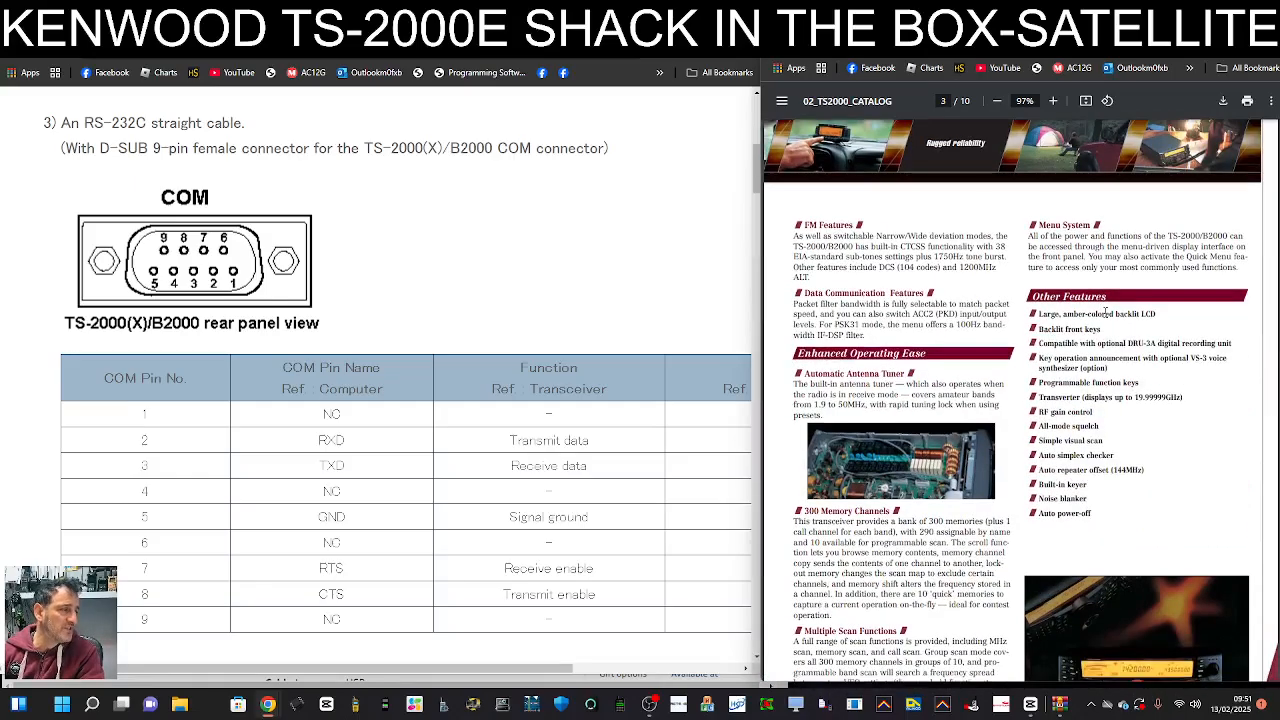
{"action": "left_click", "coordinate": [1052, 100]}
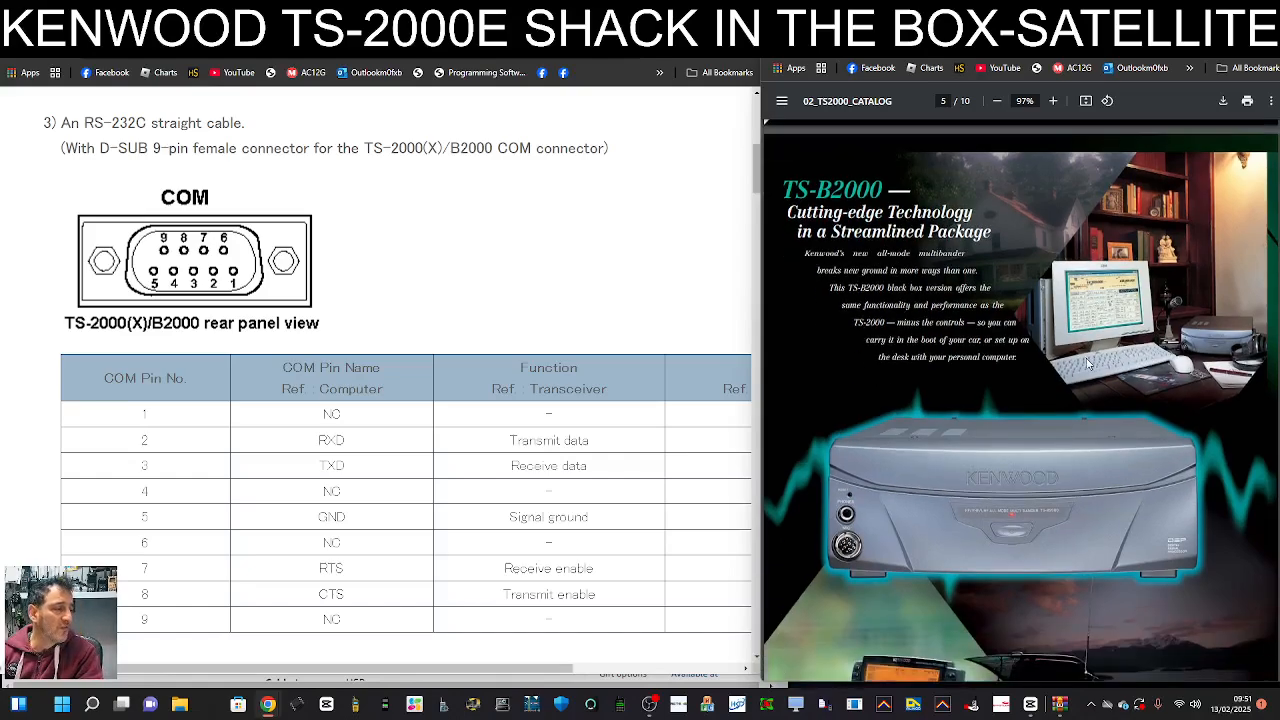
{"action": "scroll", "scroll_direction": "down", "scroll_amount": 3}
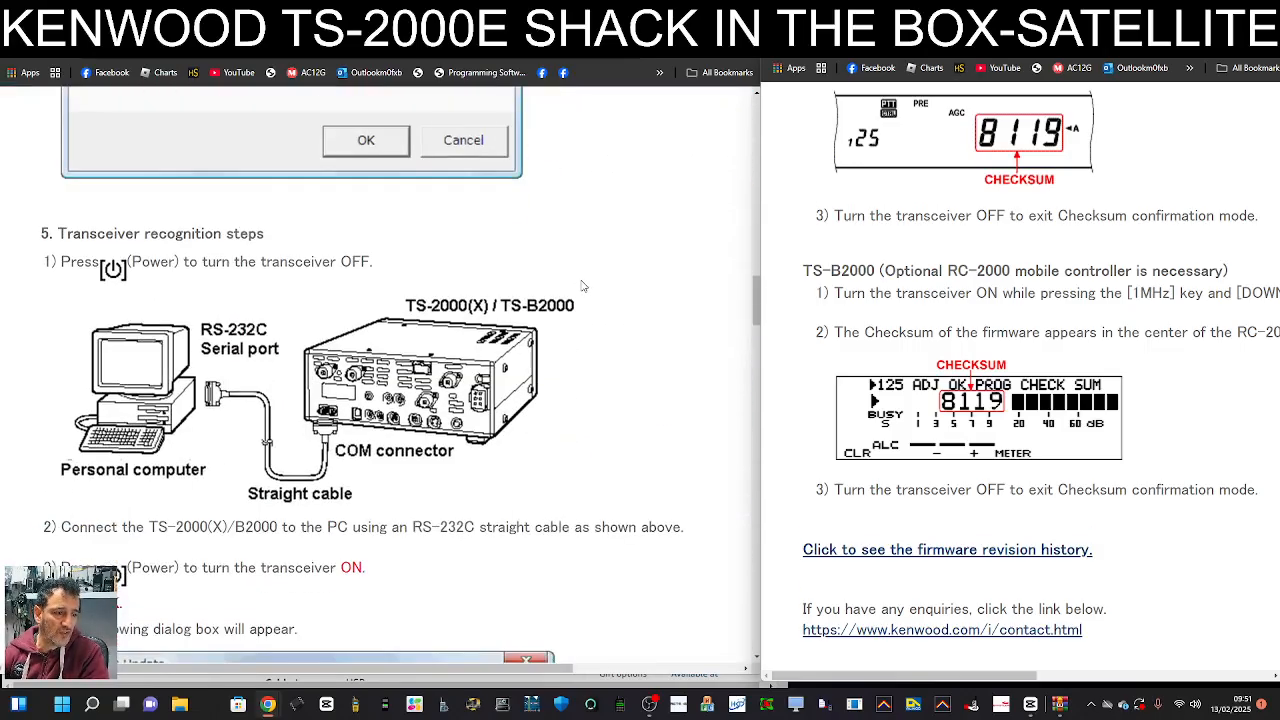
Scroll the procedure past the S1 switch and progress dialogs, ending back at Requirements.
{"action": "scroll", "scroll_direction": "down", "scroll_amount": 3}
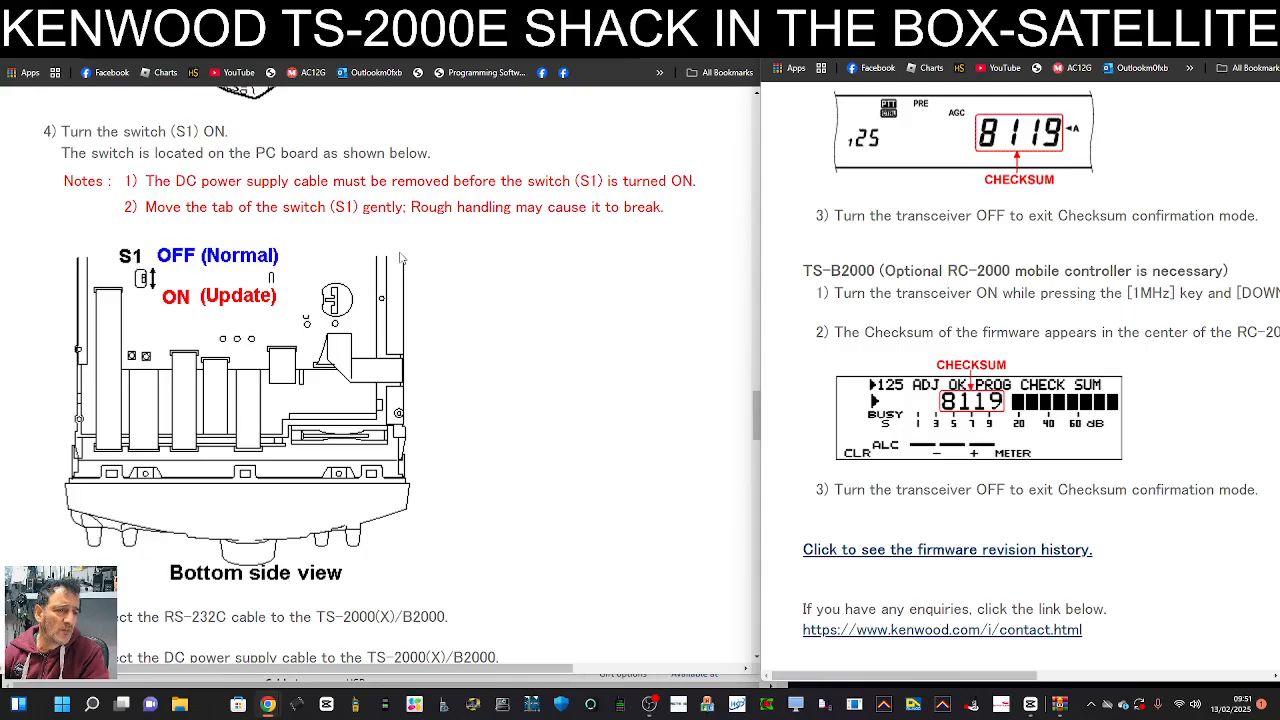
{"action": "mouse_move", "coordinate": [160, 288]}
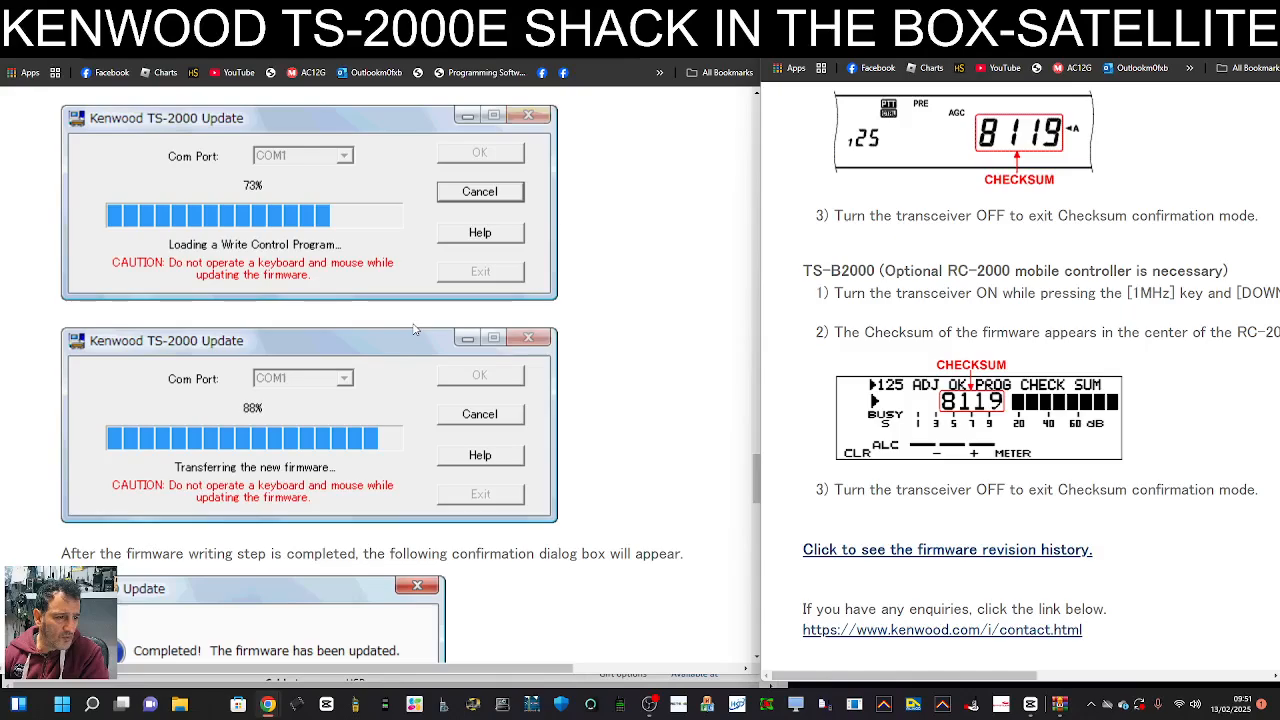
{"action": "scroll", "scroll_direction": "down", "scroll_amount": 3}
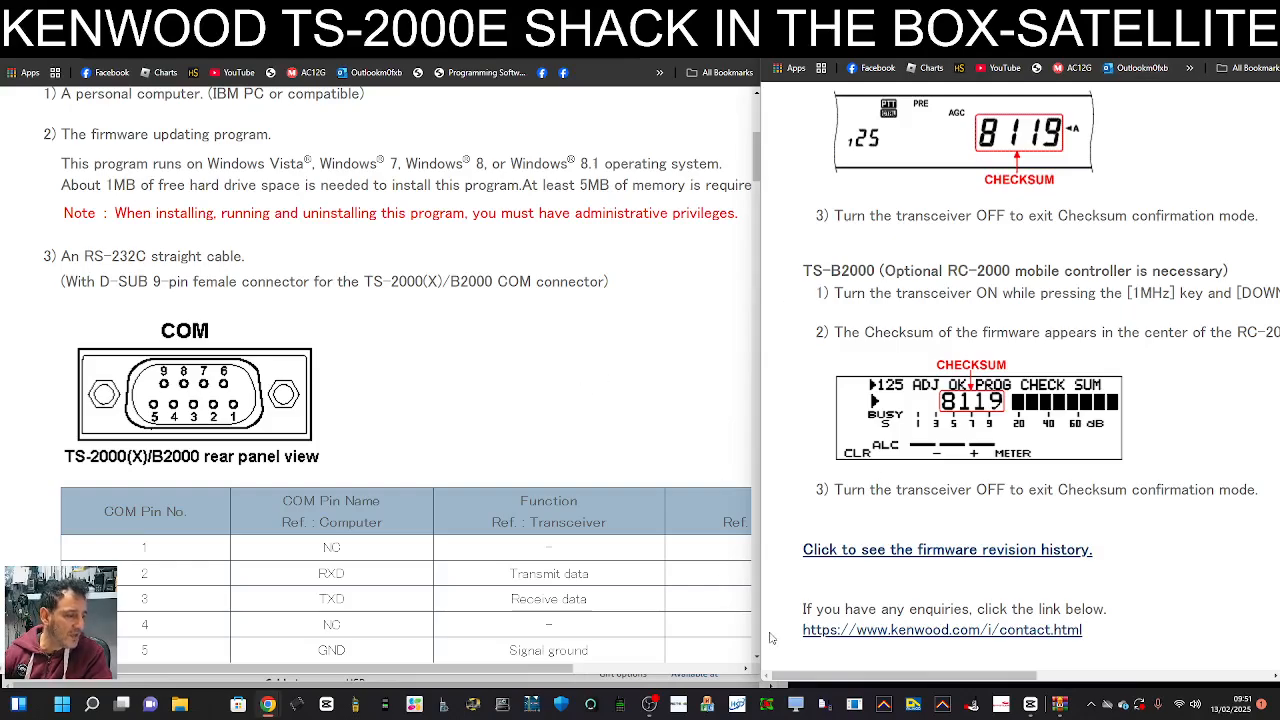
Go to the firmware update information page and download TS2K_112.zip (781KB) from its bottom link.
{"action": "left_click", "coordinate": [946, 548]}
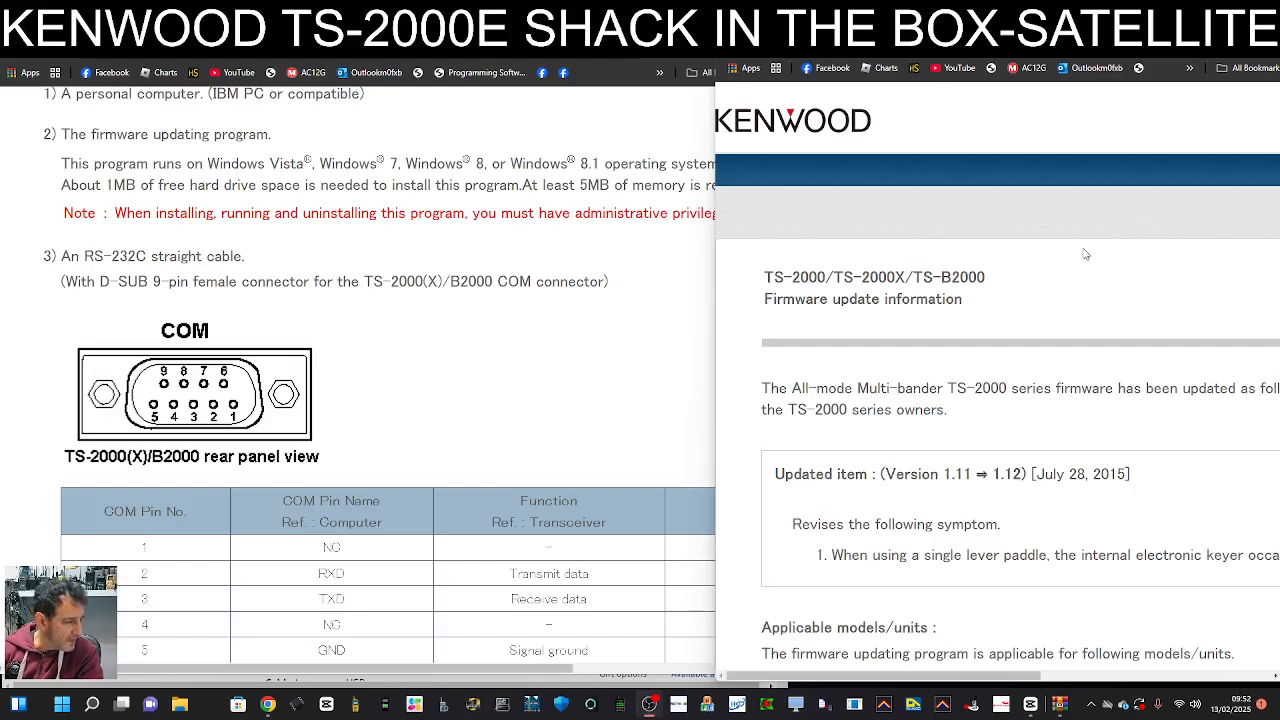
{"action": "scroll", "scroll_direction": "down", "scroll_amount": 3}
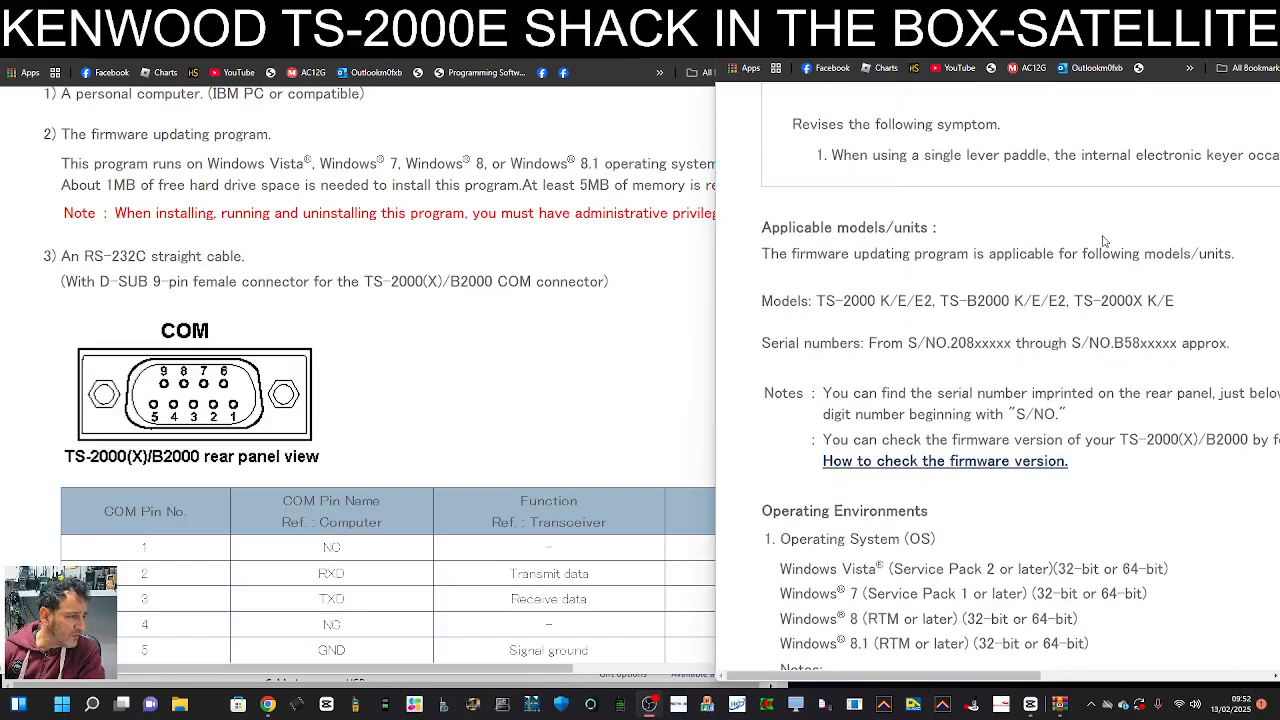
{"action": "scroll", "scroll_direction": "down", "scroll_amount": 3}
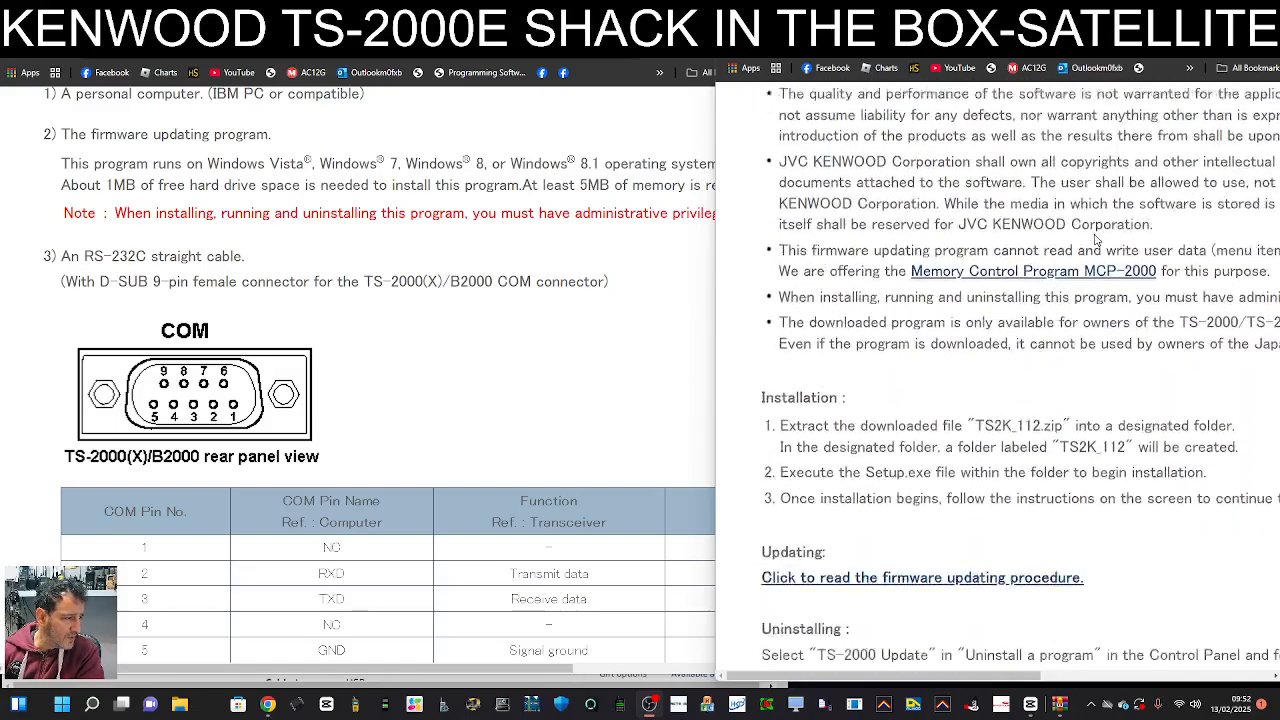
{"action": "scroll", "scroll_direction": "down", "scroll_amount": 3}
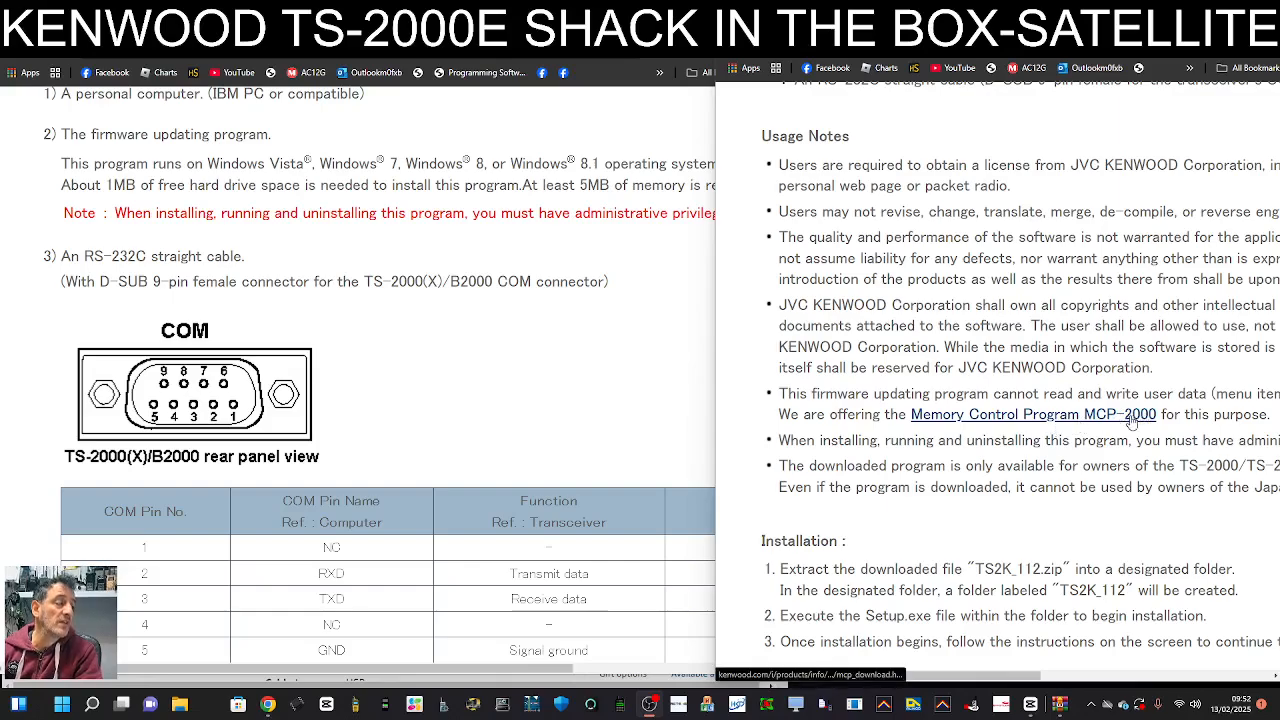
{"action": "scroll", "scroll_direction": "down", "scroll_amount": 3}
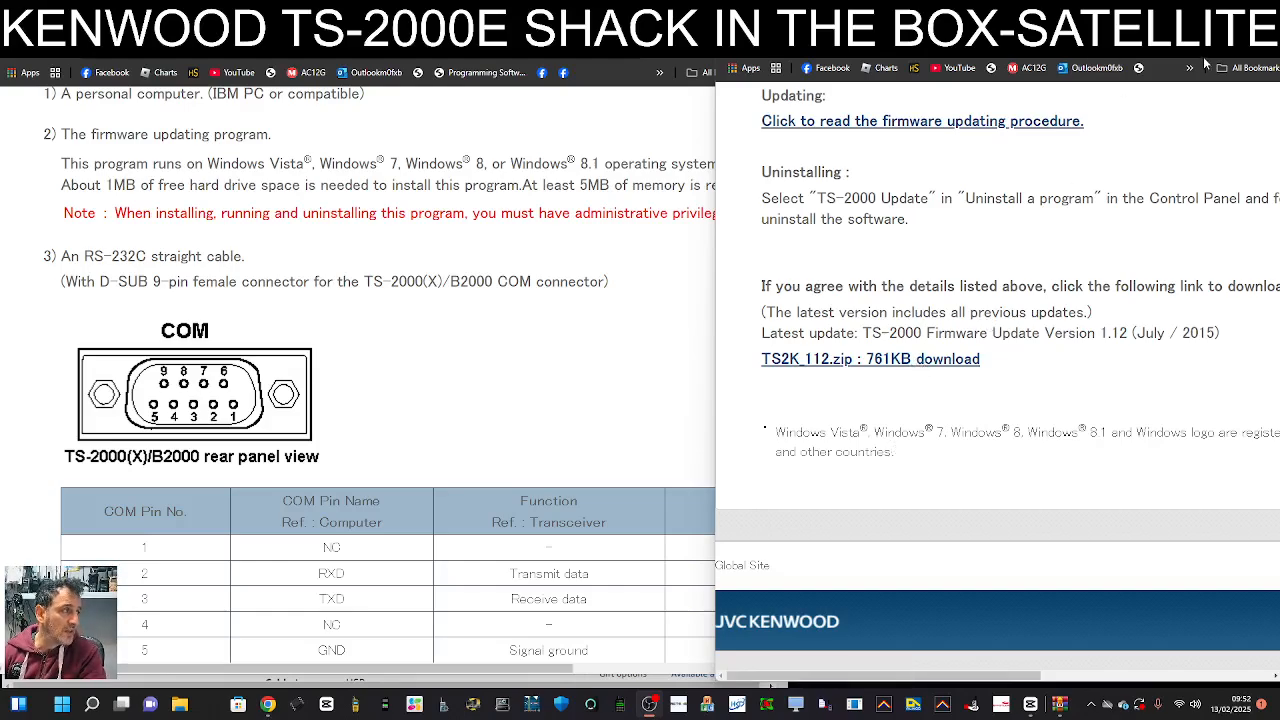
{"action": "left_click", "coordinate": [1220, 68]}
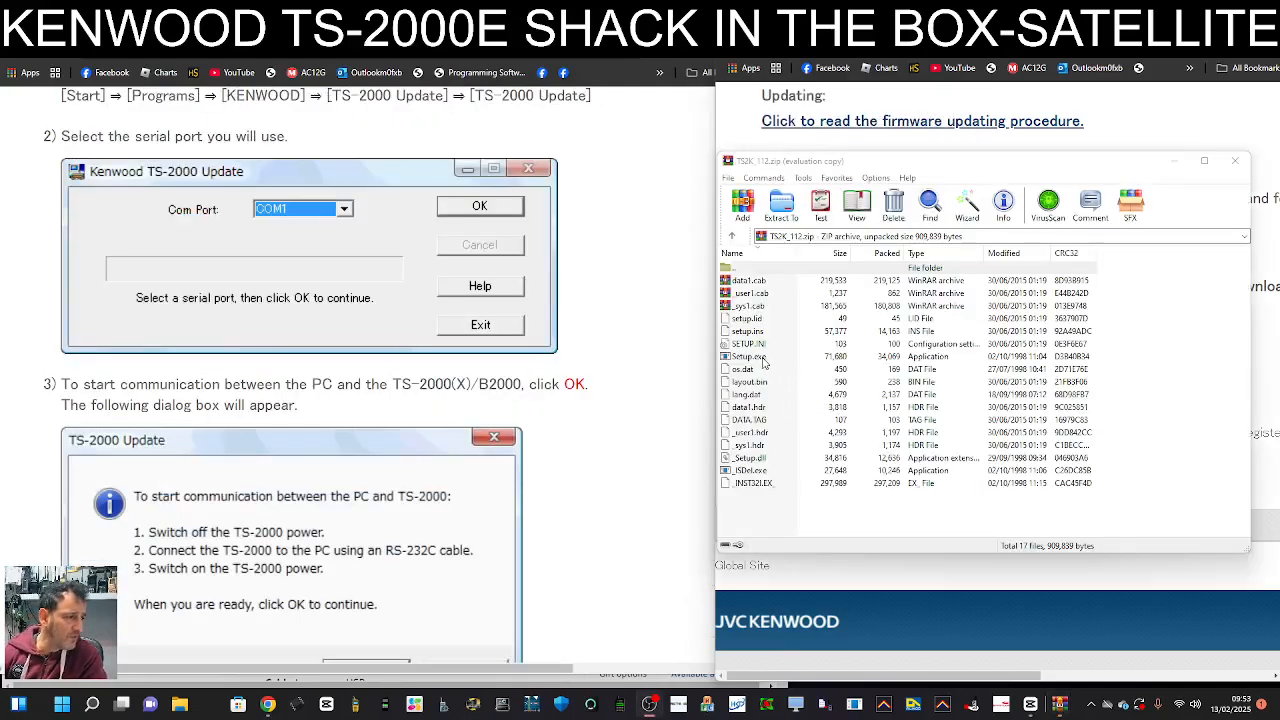
Select Setup.exe in the WinRAR file list of TS2K_112.zip.
{"action": "left_click", "coordinate": [748, 356]}
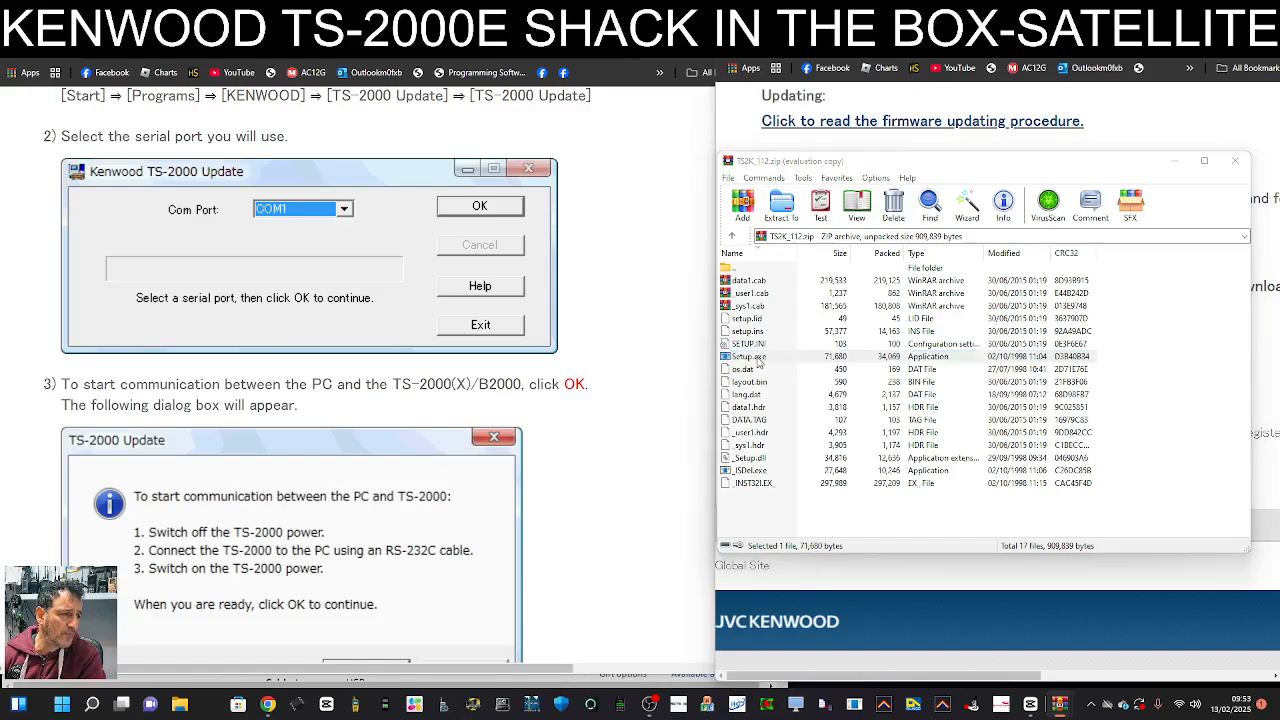
{"action": "left_click", "coordinate": [748, 356]}
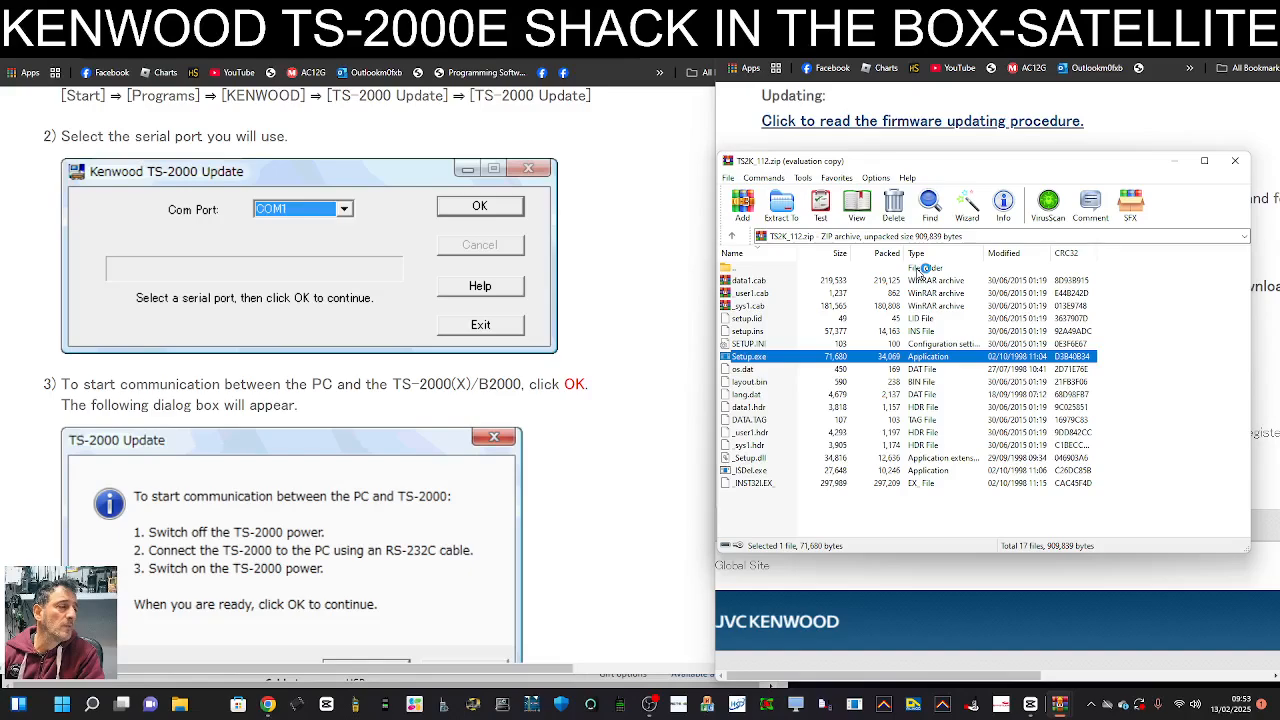
{"action": "mouse_move", "coordinate": [628, 496]}
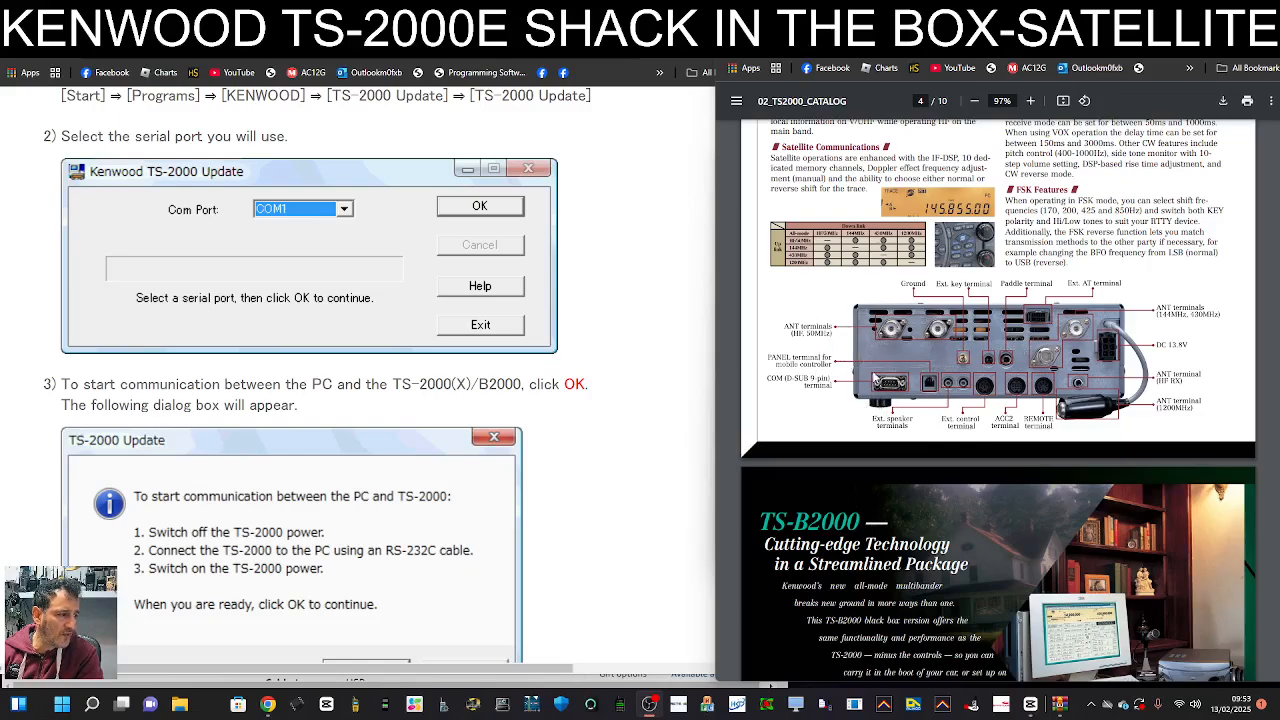
{"action": "mouse_move", "coordinate": [732, 476]}
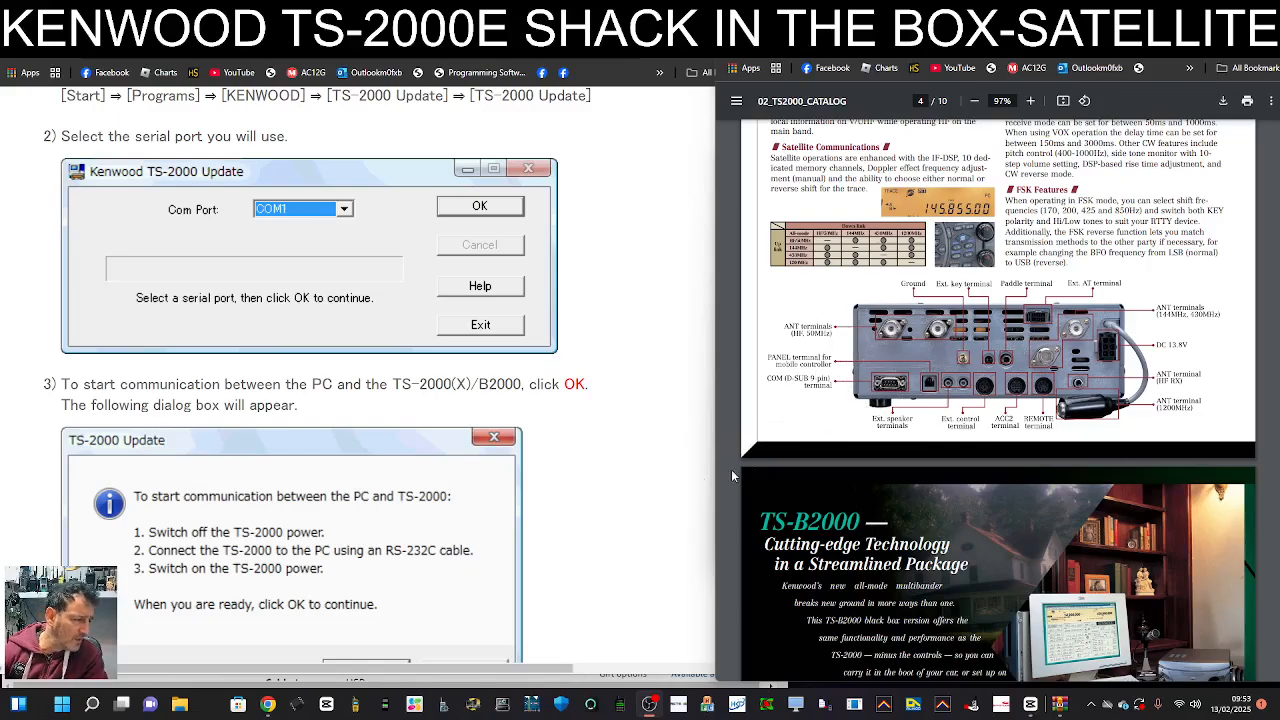
{"action": "mouse_move", "coordinate": [616, 496]}
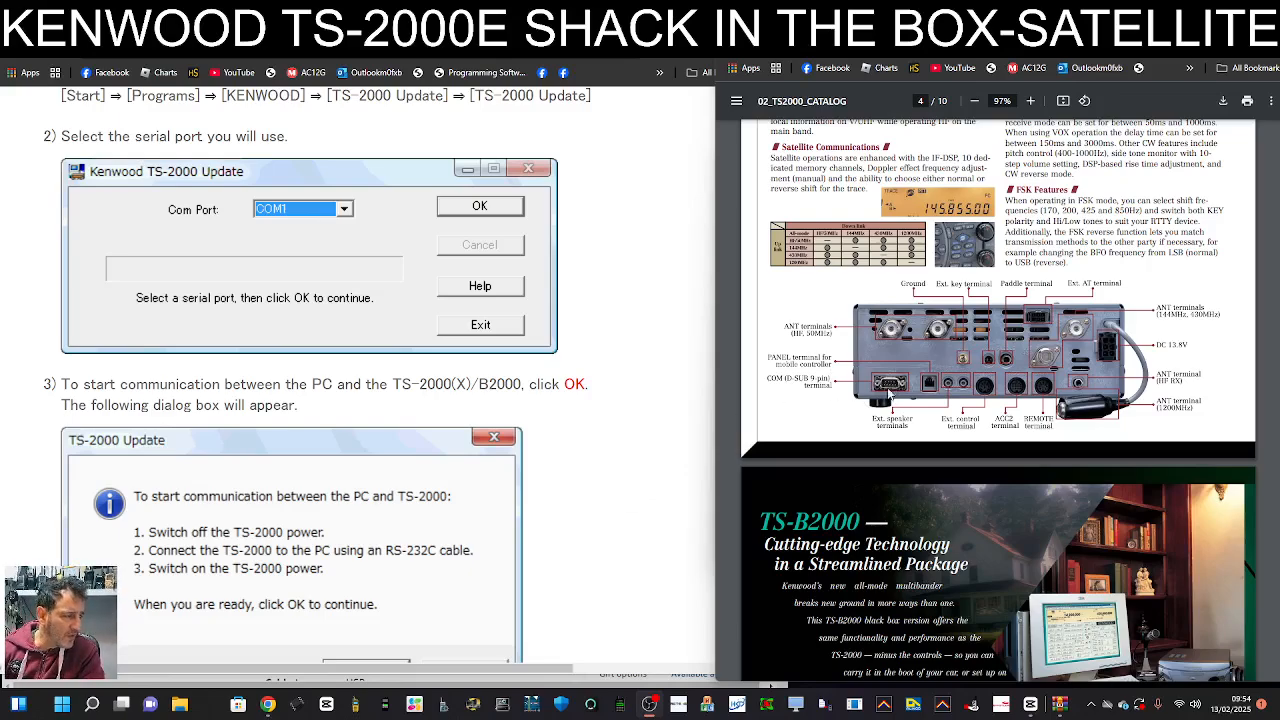
{"action": "mouse_move", "coordinate": [652, 486]}
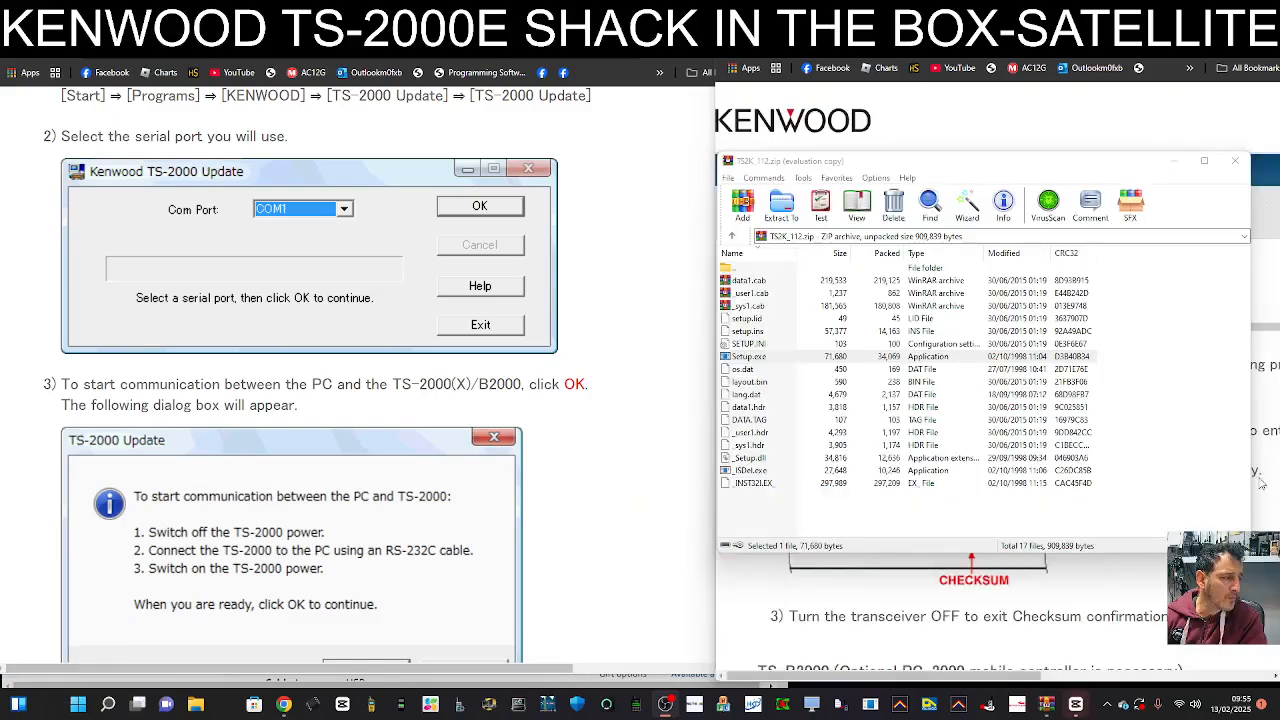
Scroll from section 4 through transceiver recognition to section 6, Firmware writing procedures with S1 switch steps.
{"action": "scroll", "scroll_direction": "down", "scroll_amount": 3}
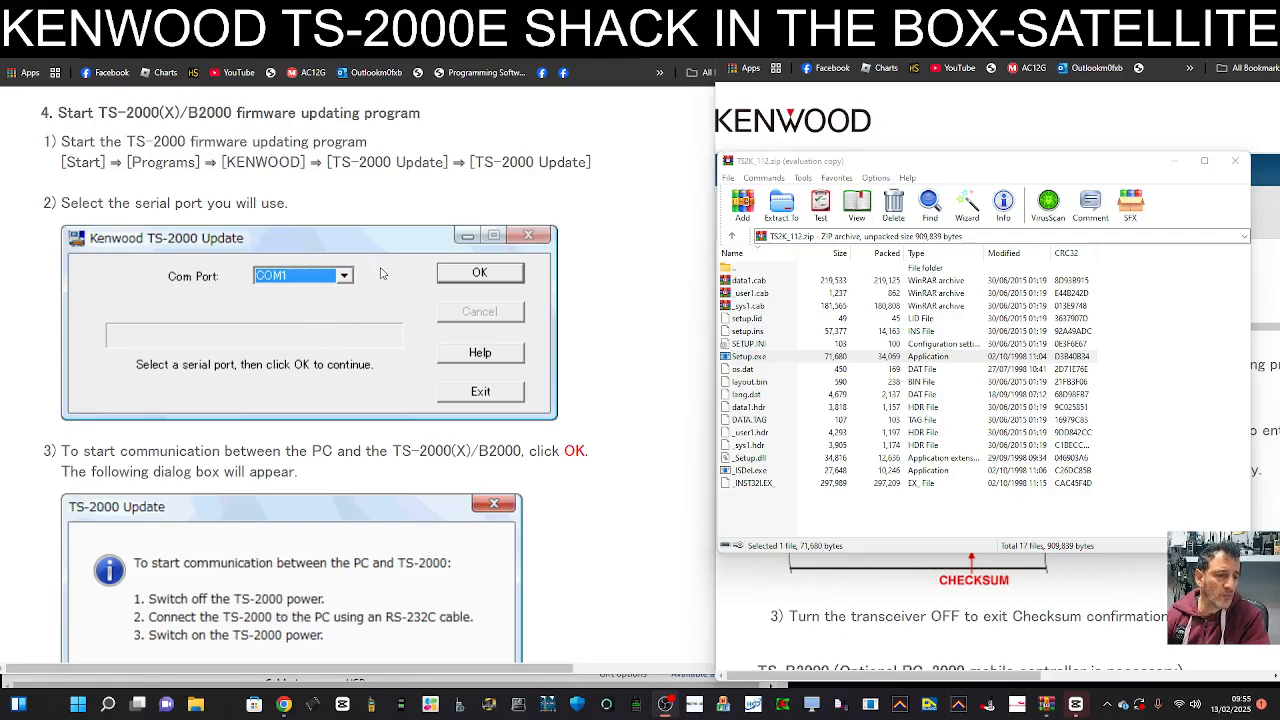
{"action": "mouse_move", "coordinate": [406, 268]}
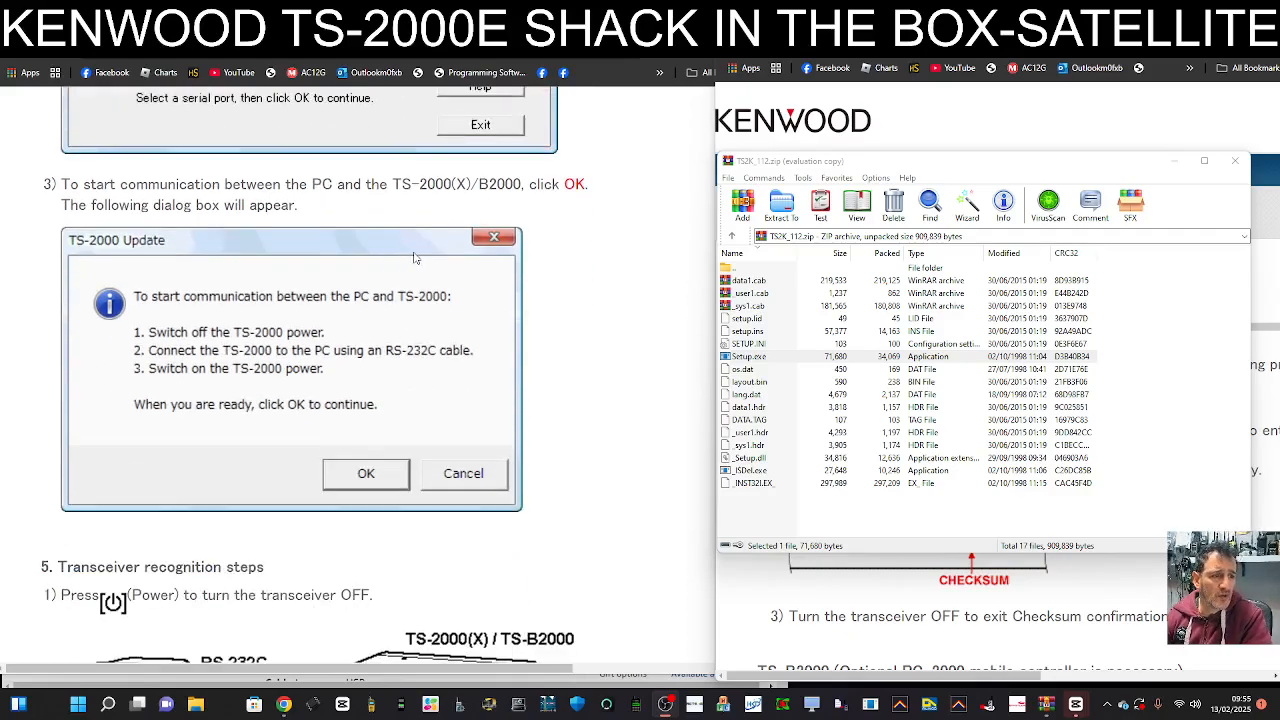
{"action": "mouse_move", "coordinate": [396, 242]}
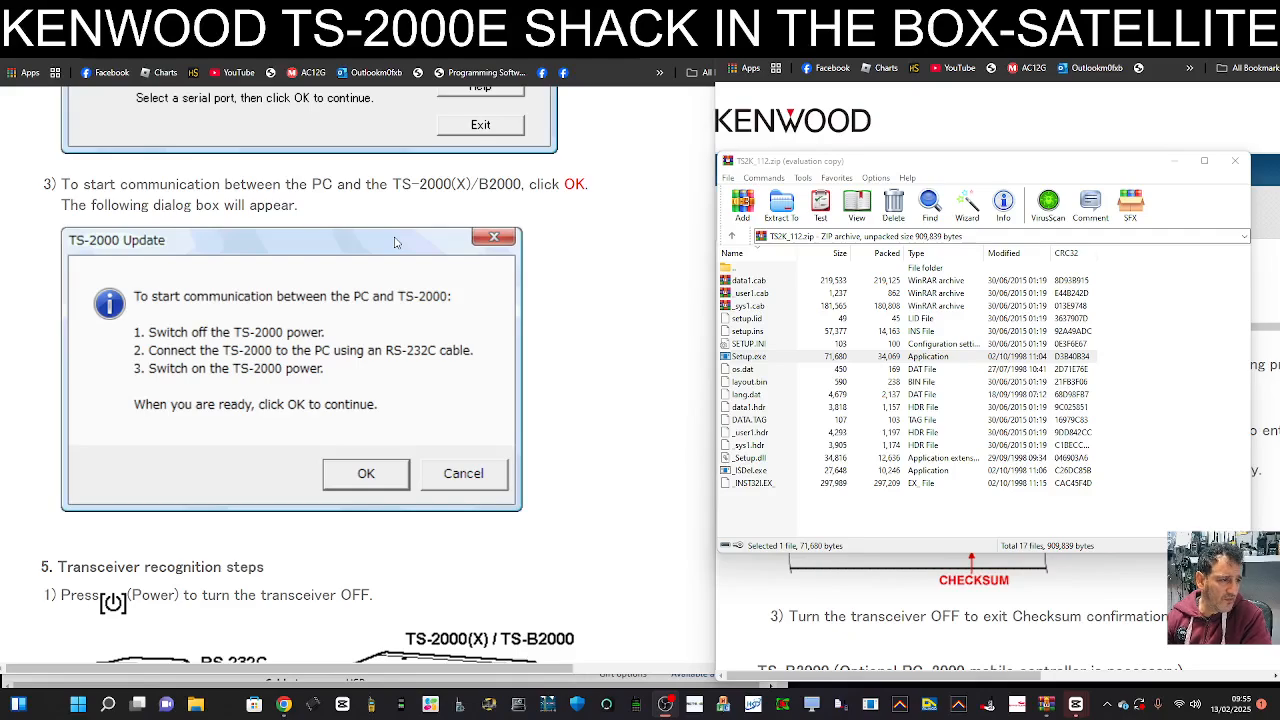
{"action": "scroll", "scroll_direction": "down", "scroll_amount": 3}
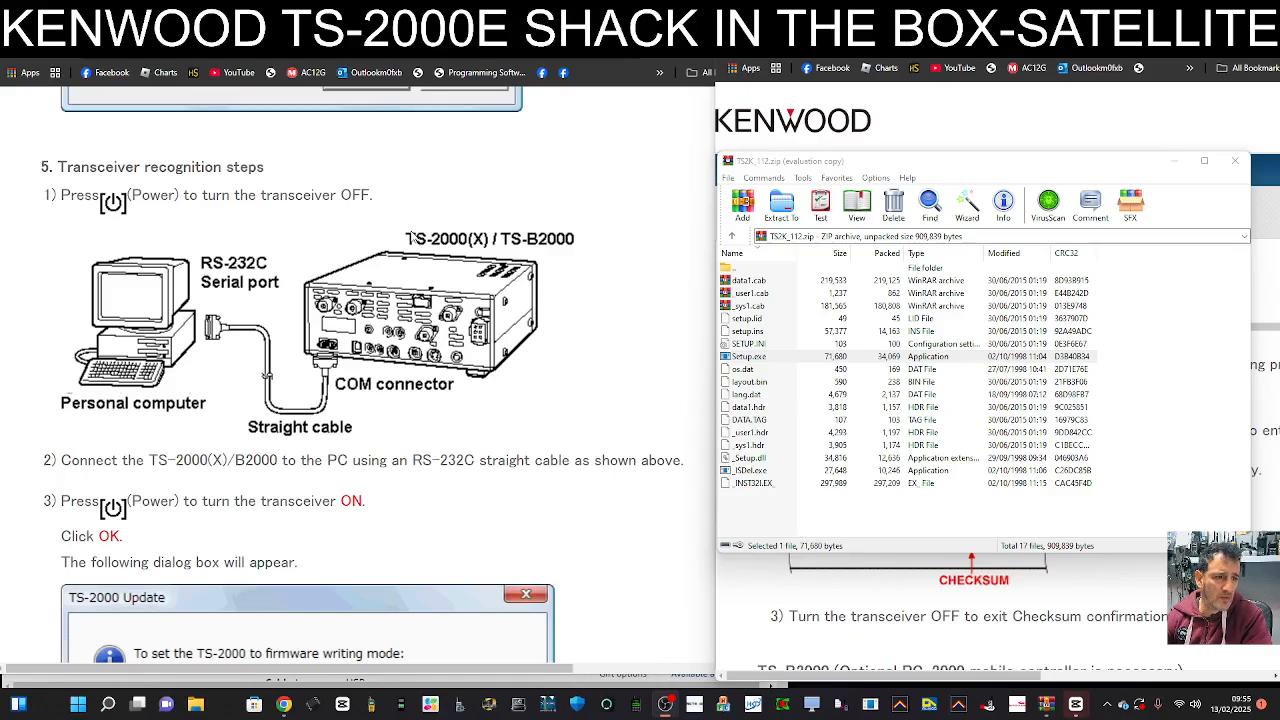
{"action": "mouse_move", "coordinate": [1276, 472]}
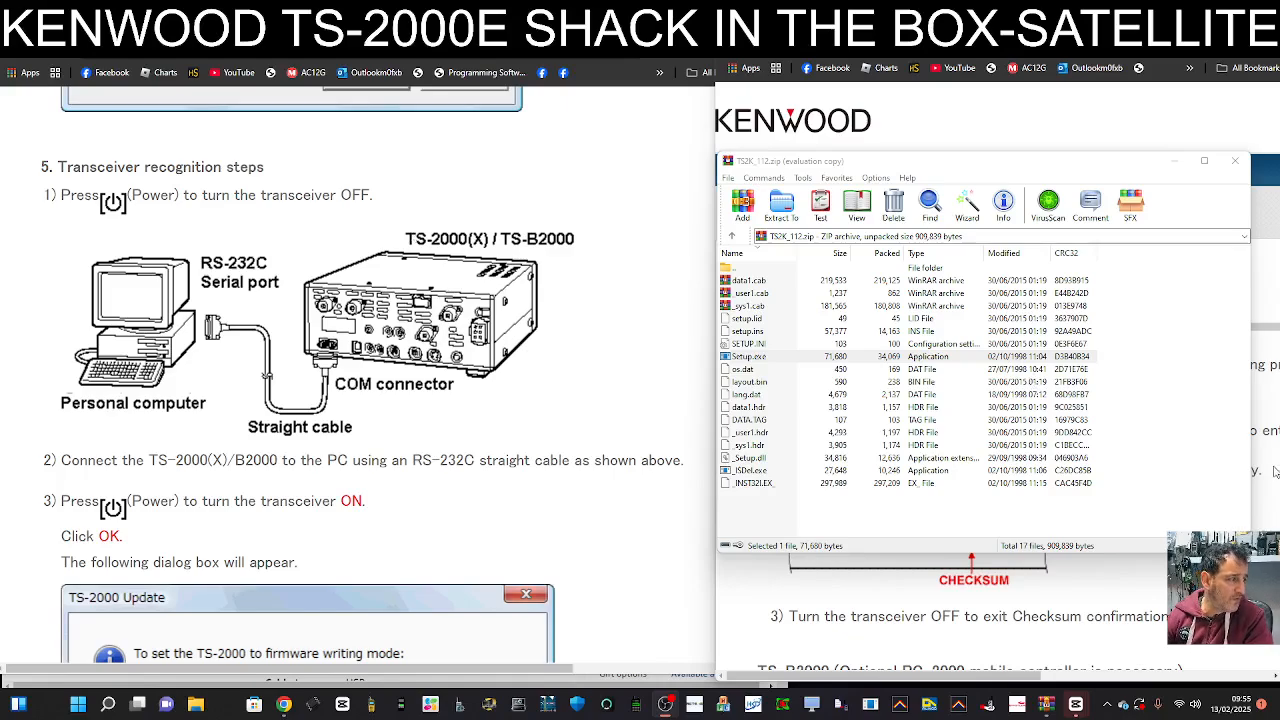
{"action": "scroll", "scroll_direction": "down", "scroll_amount": 3}
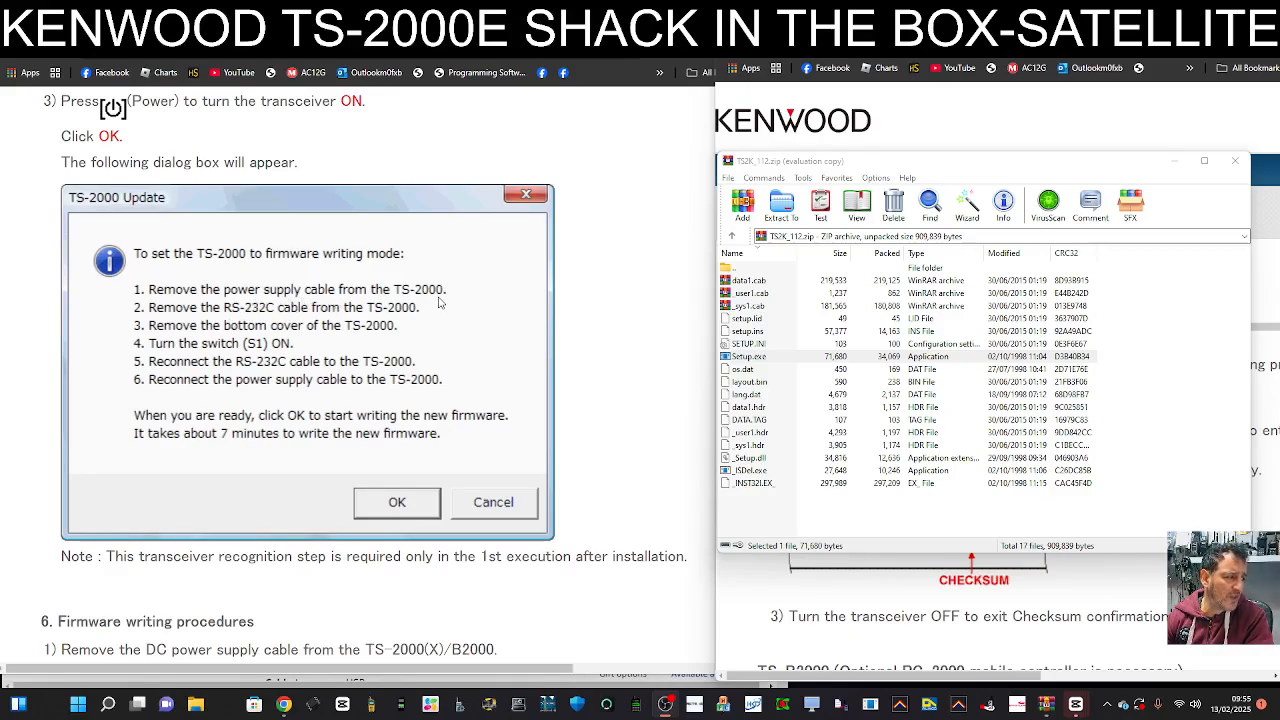
{"action": "mouse_move", "coordinate": [228, 320]}
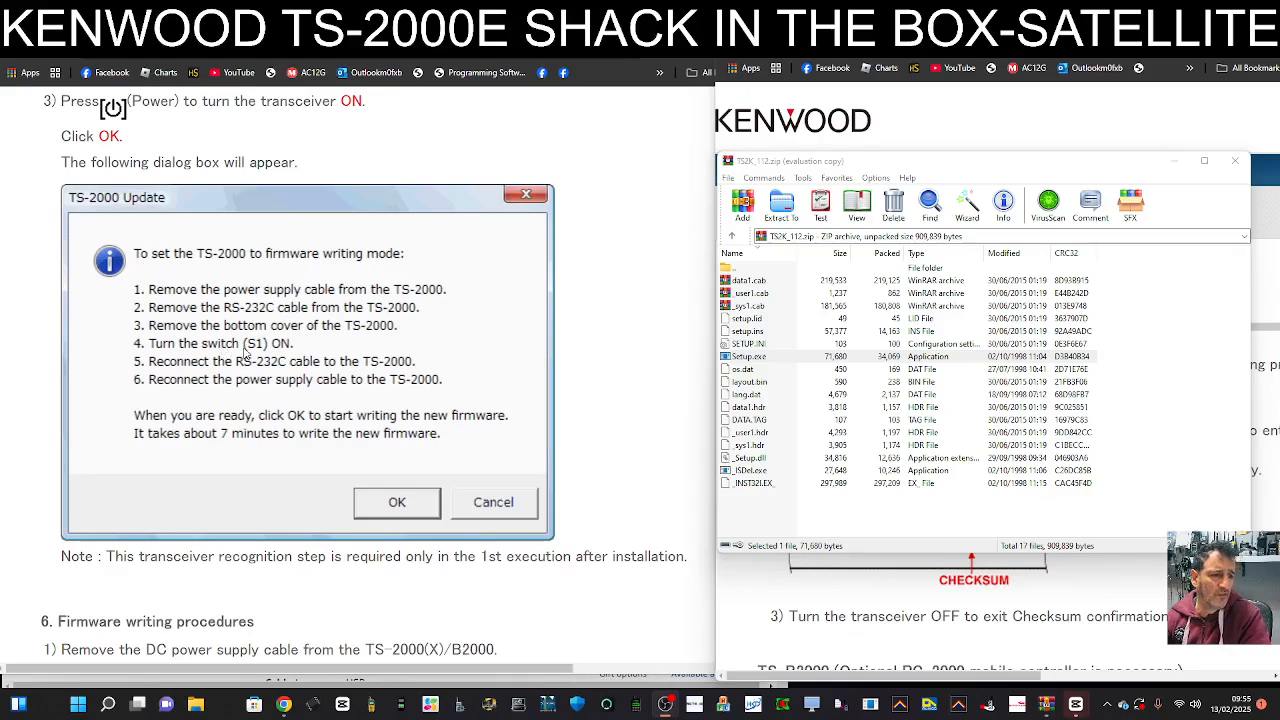
{"action": "mouse_move", "coordinate": [264, 356]}
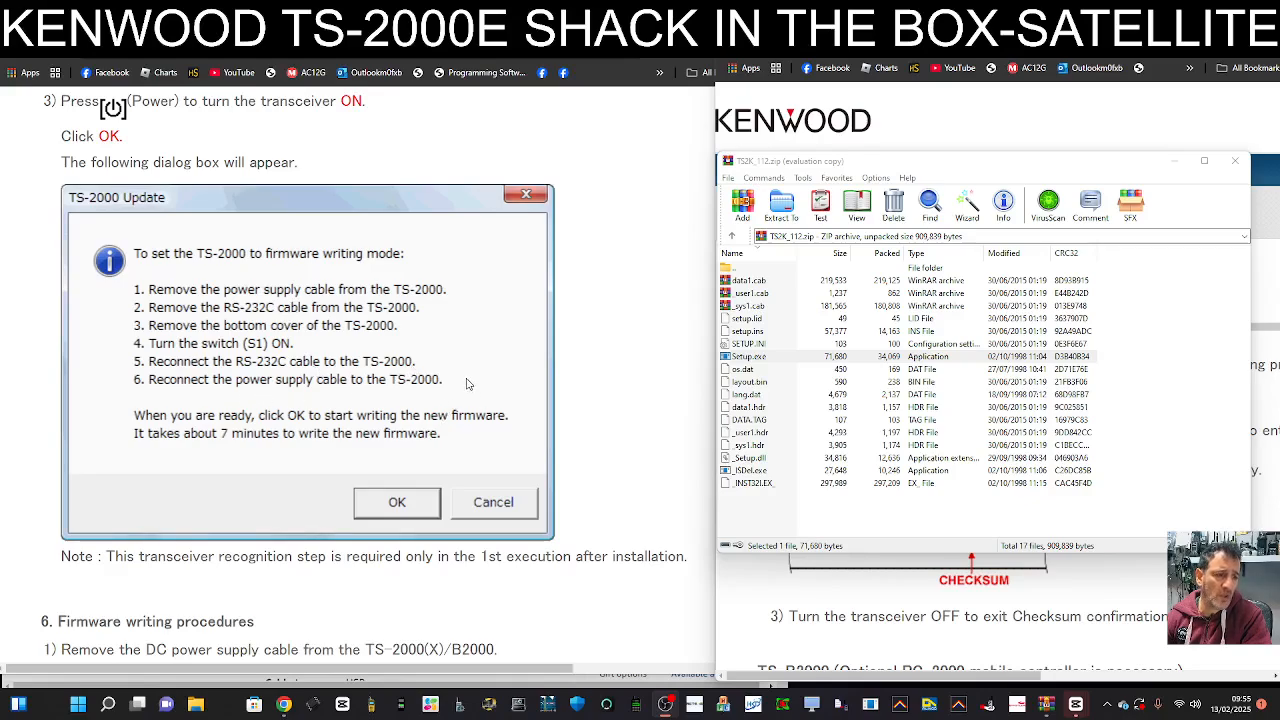
{"action": "scroll", "scroll_direction": "down", "scroll_amount": 3}
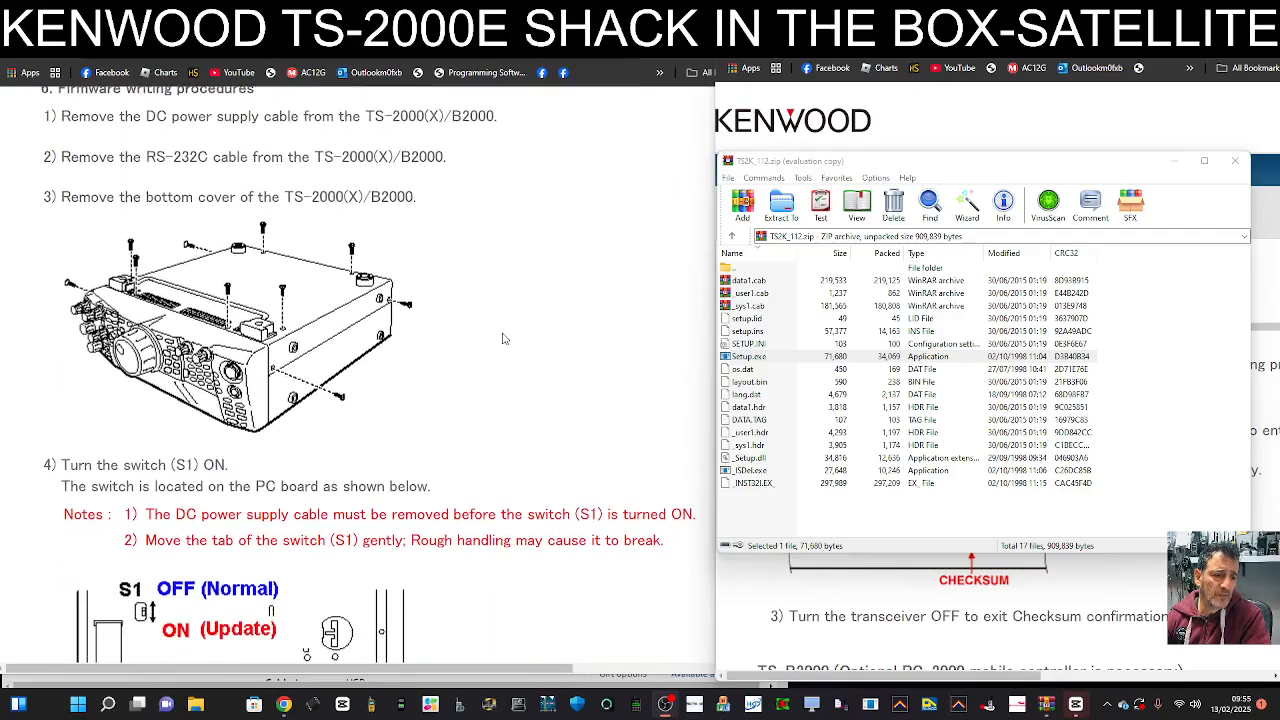
Scroll past the write progress dialogs to the Completed and return-to-normal-mode dialogs.
{"action": "scroll", "scroll_direction": "down", "scroll_amount": 3}
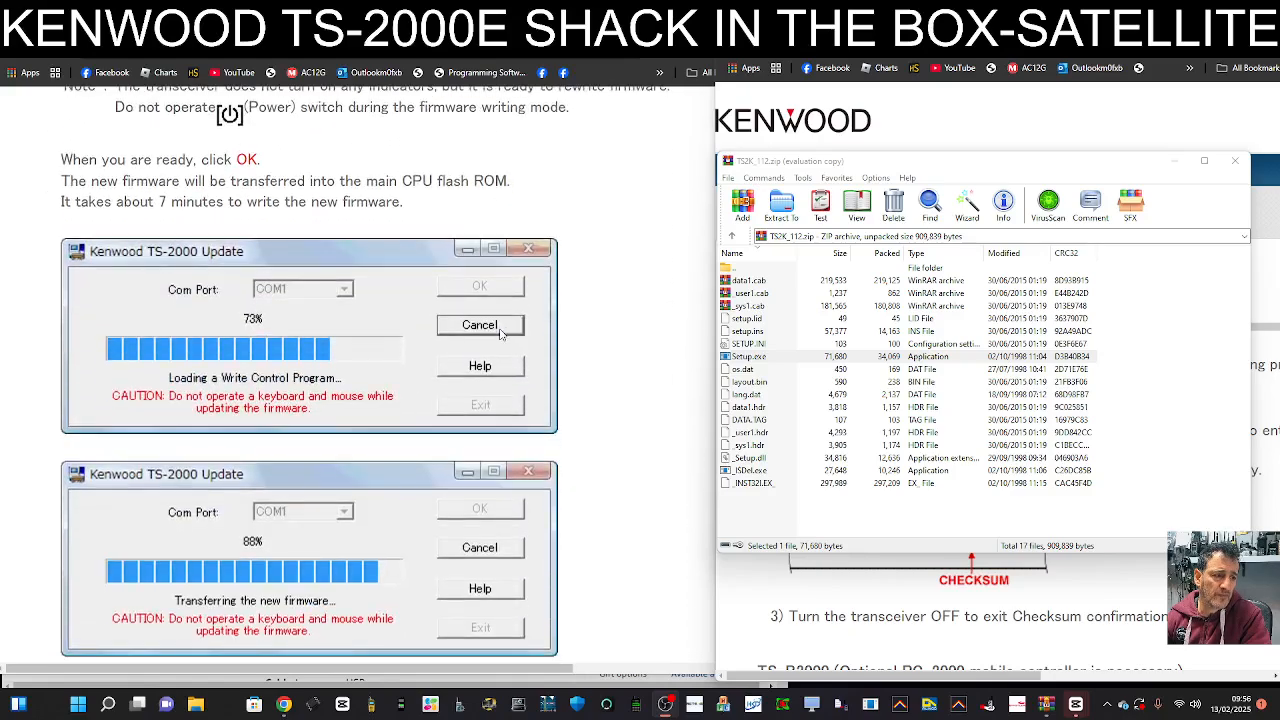
{"action": "mouse_move", "coordinate": [548, 224]}
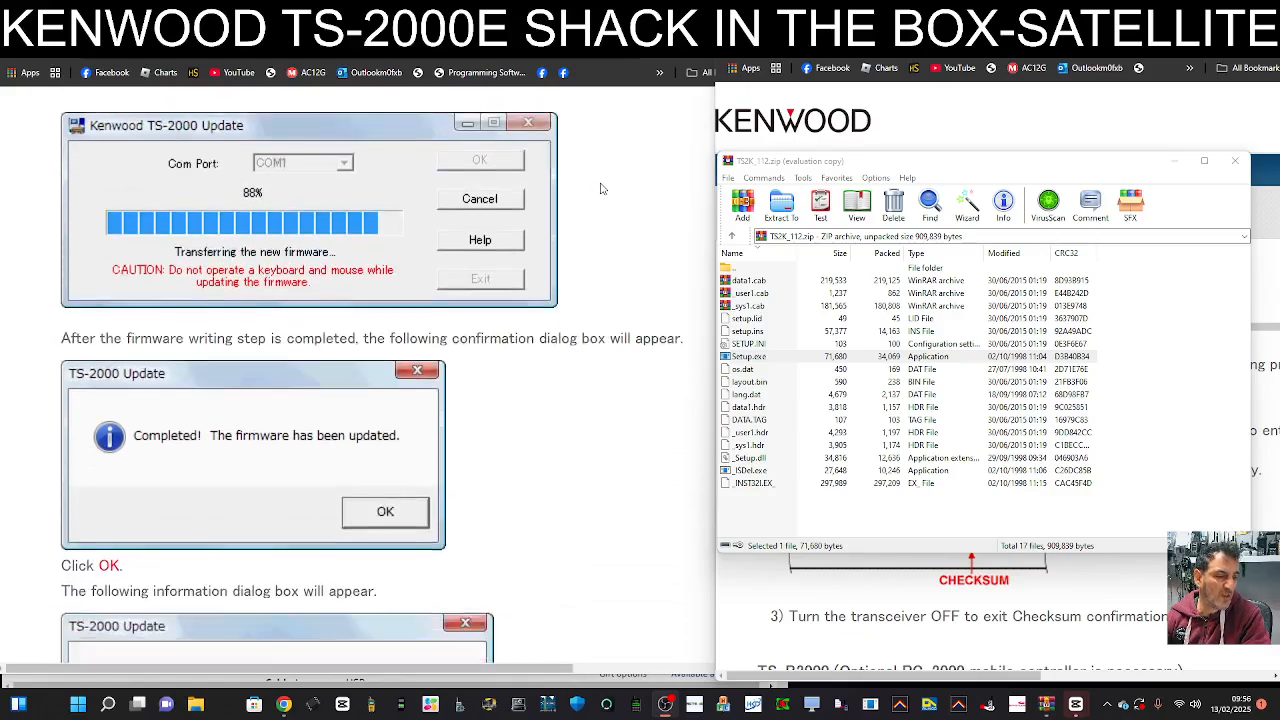
{"action": "scroll", "scroll_direction": "down", "scroll_amount": 3}
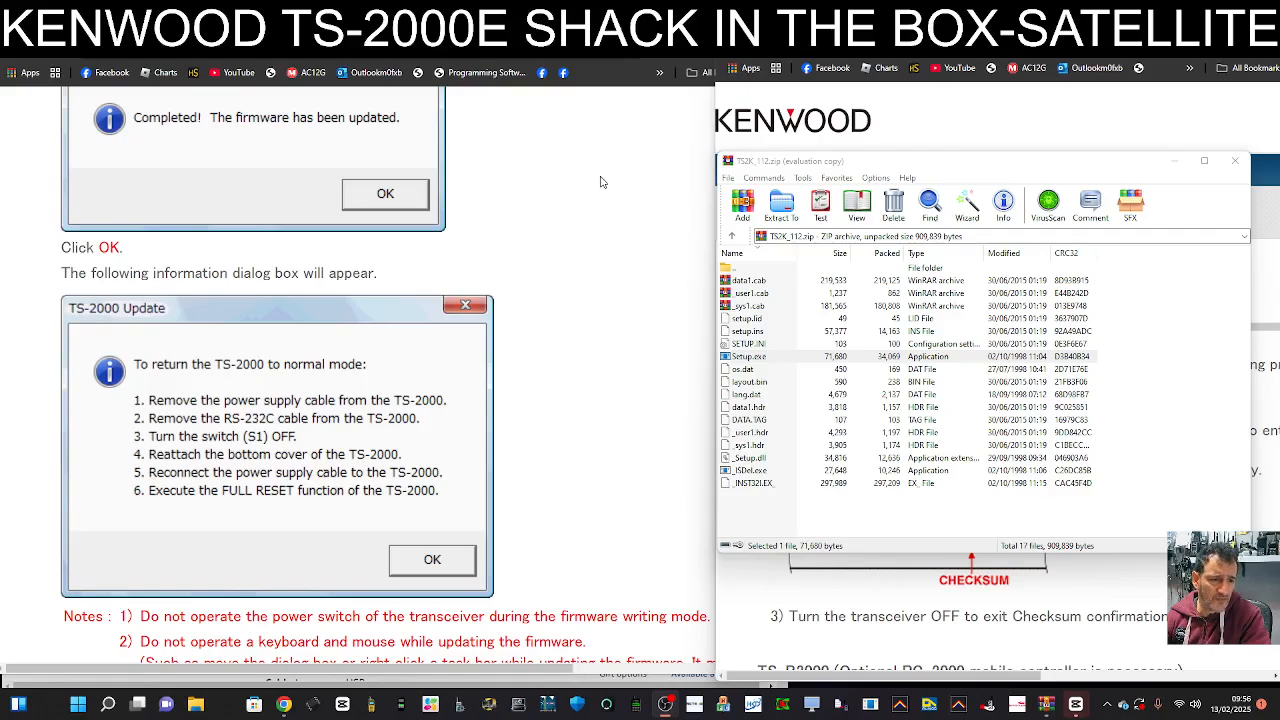
{"action": "mouse_move", "coordinate": [600, 178]}
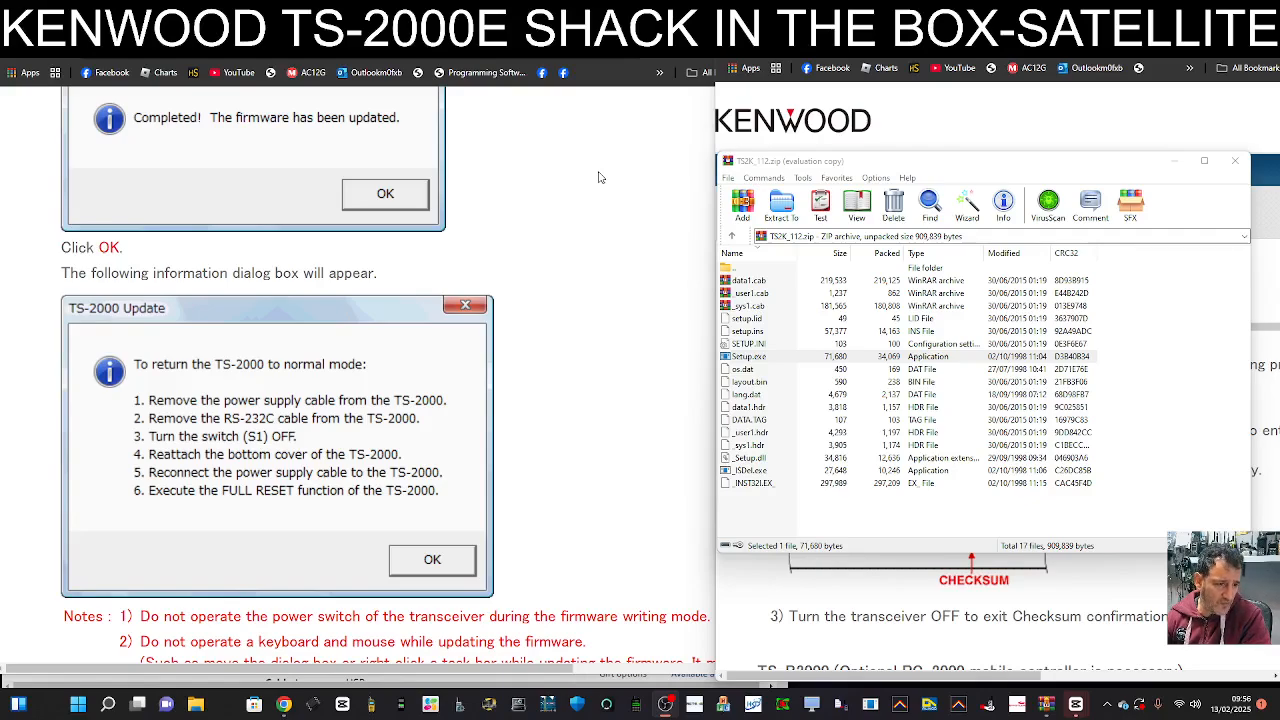
Scroll to sections 7–9: post-updating, FULL RESET and uninstalling the program, with the catalog brought forward.
{"action": "left_click", "coordinate": [384, 192]}
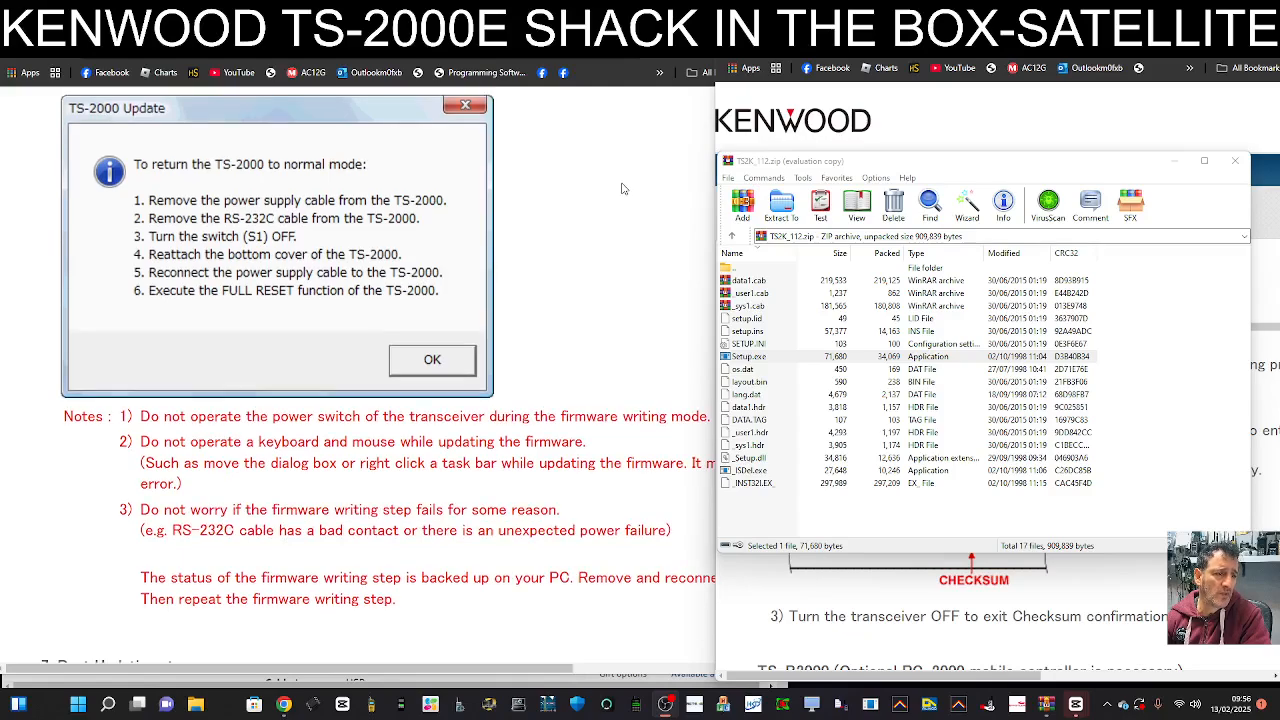
{"action": "left_click", "coordinate": [432, 360]}
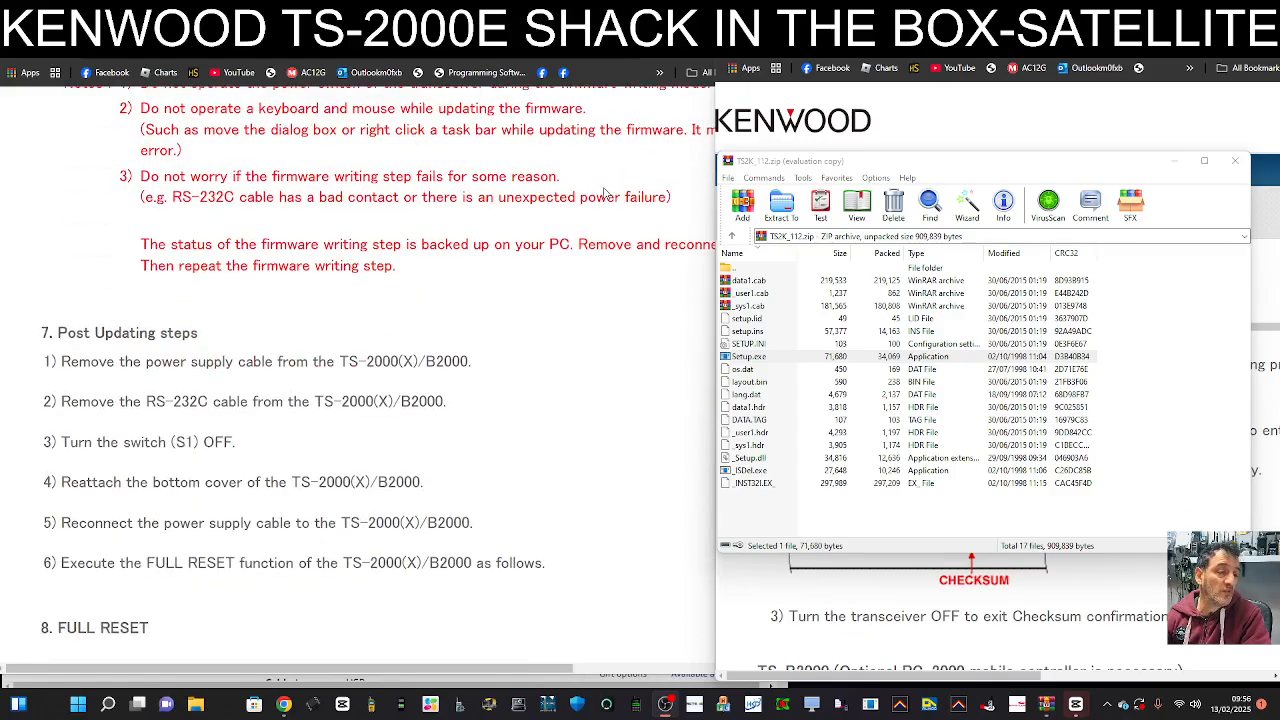
{"action": "scroll", "scroll_direction": "down", "scroll_amount": 3}
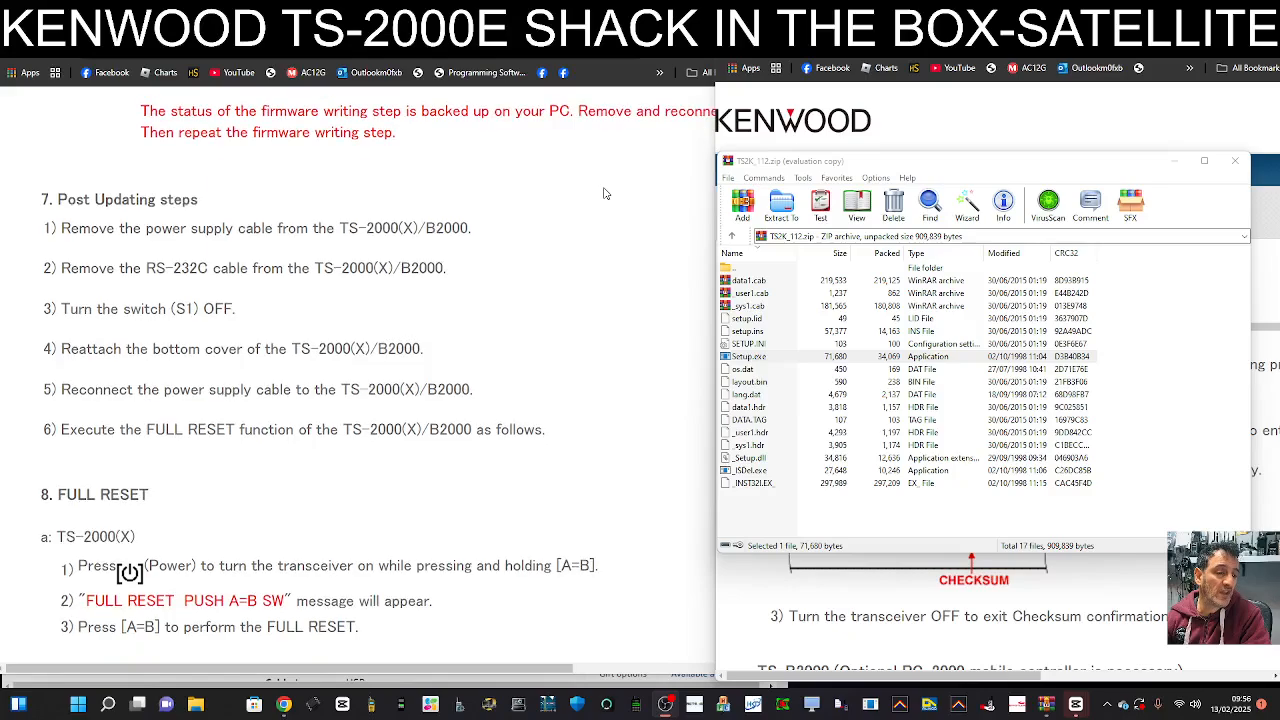
{"action": "scroll", "scroll_direction": "down", "scroll_amount": 3}
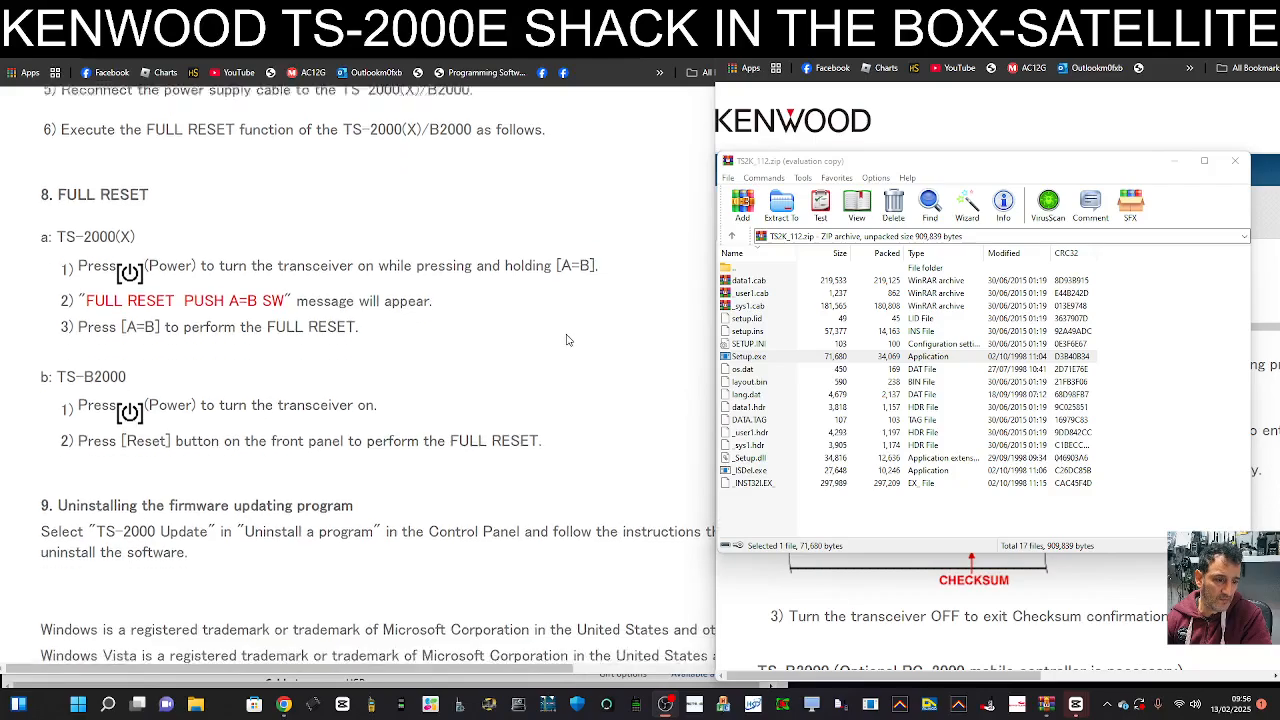
{"action": "scroll", "scroll_direction": "down", "scroll_amount": 3}
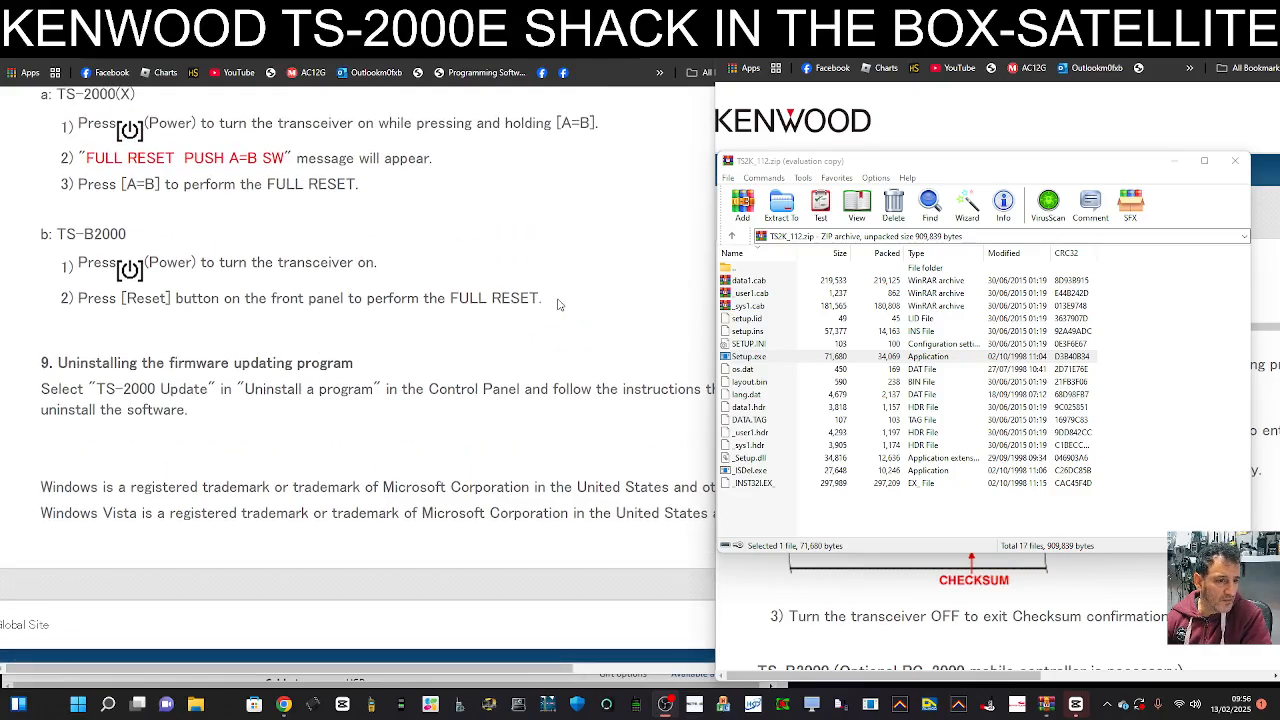
{"action": "mouse_move", "coordinate": [572, 206]}
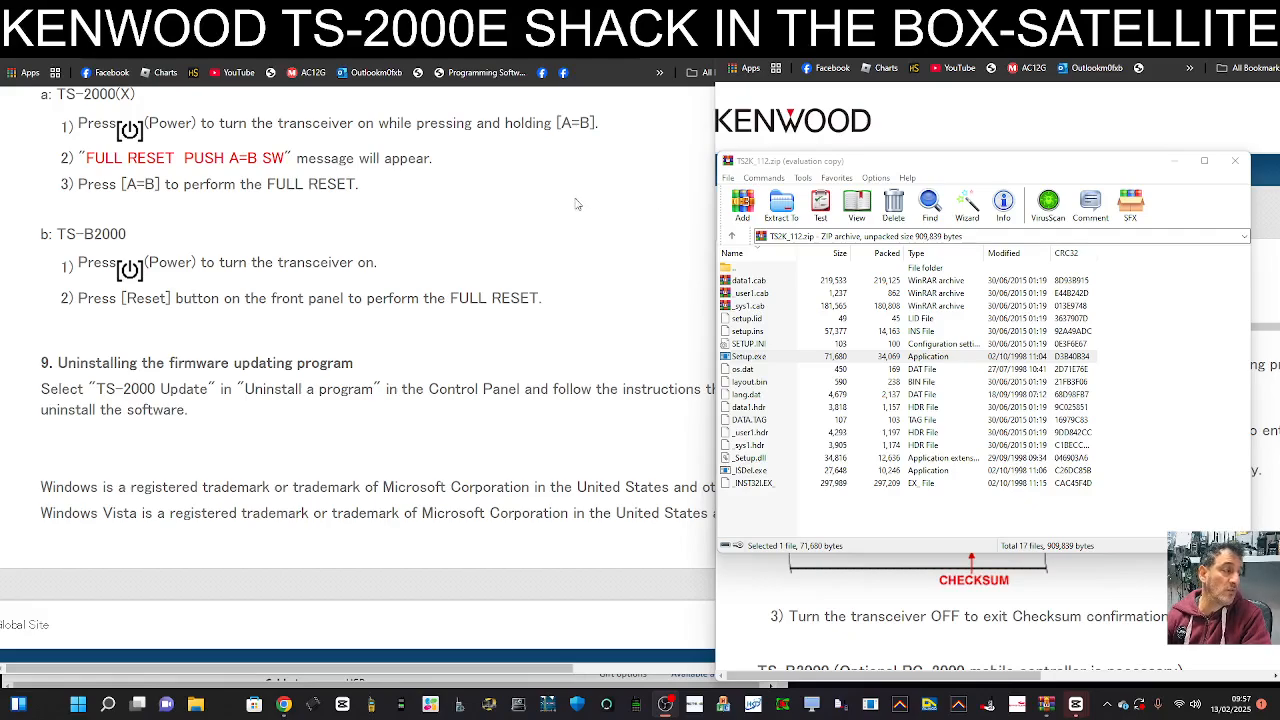
{"action": "mouse_move", "coordinate": [948, 164]}
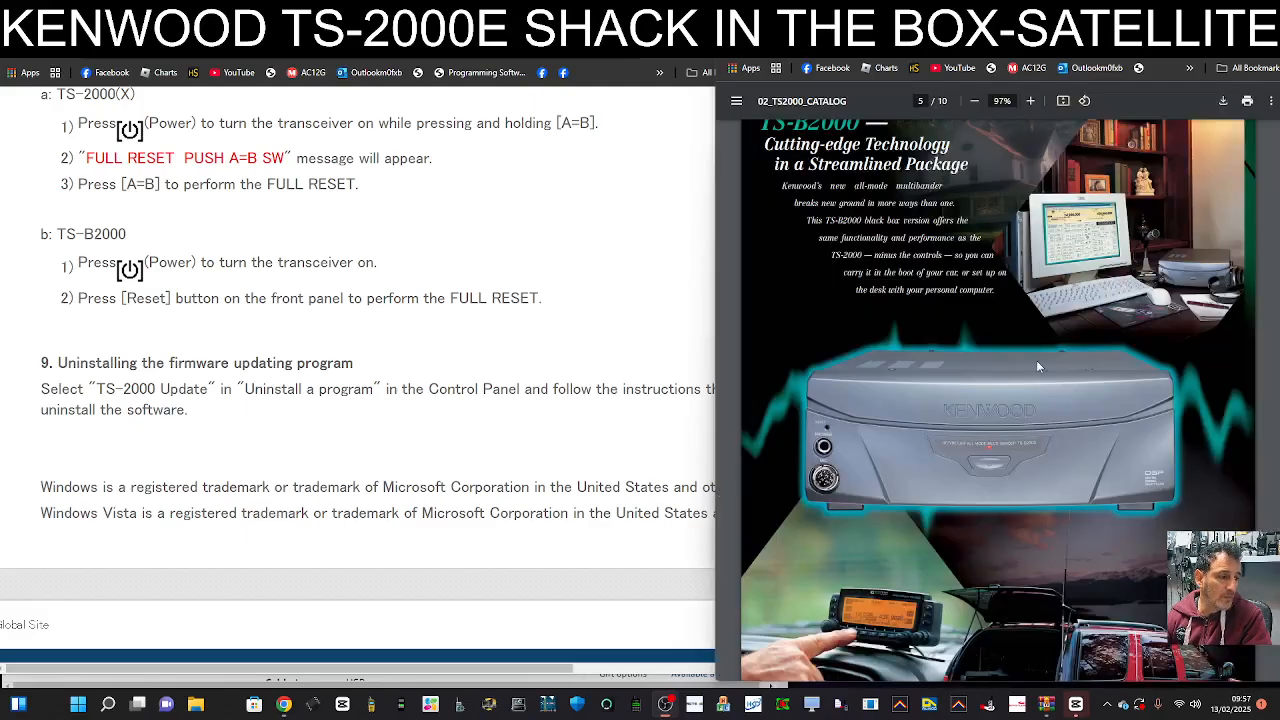
Return to page 2 of the D2_TS2000_CATALOG PDF showing the TS-2000 transceiver photo.
{"action": "left_click", "coordinate": [972, 100]}
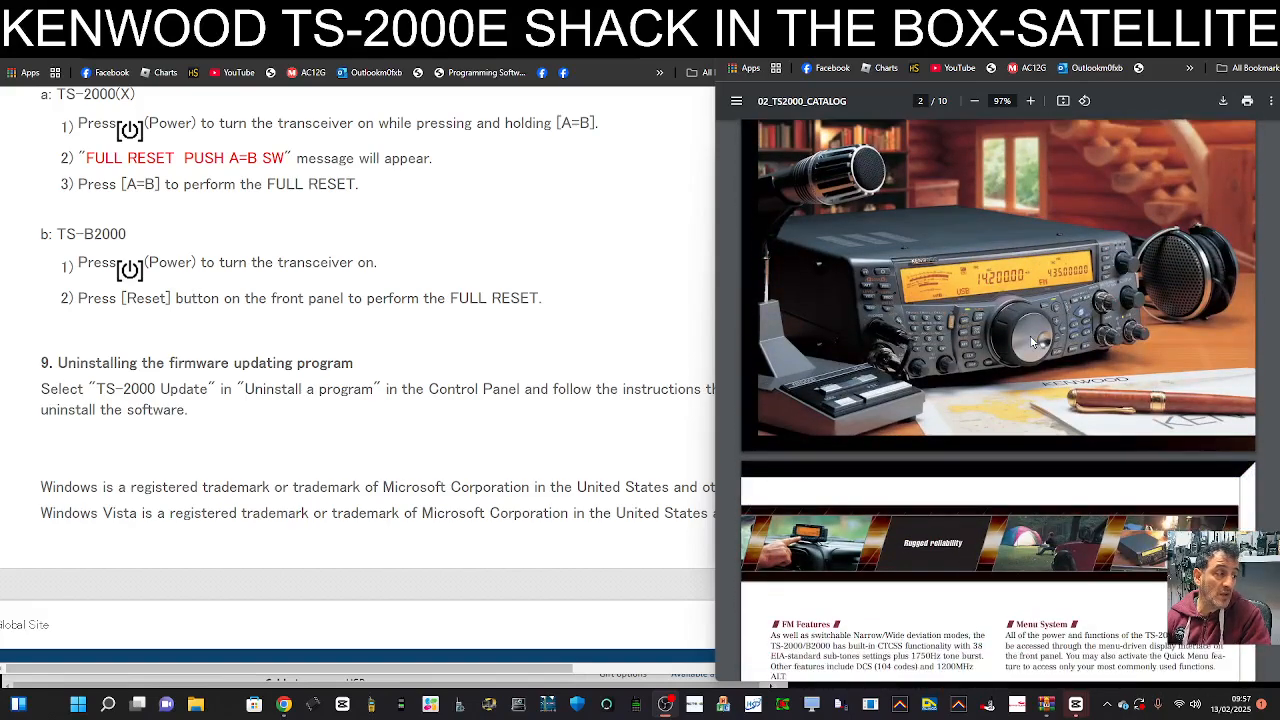
{"action": "scroll", "scroll_direction": "down", "scroll_amount": 3}
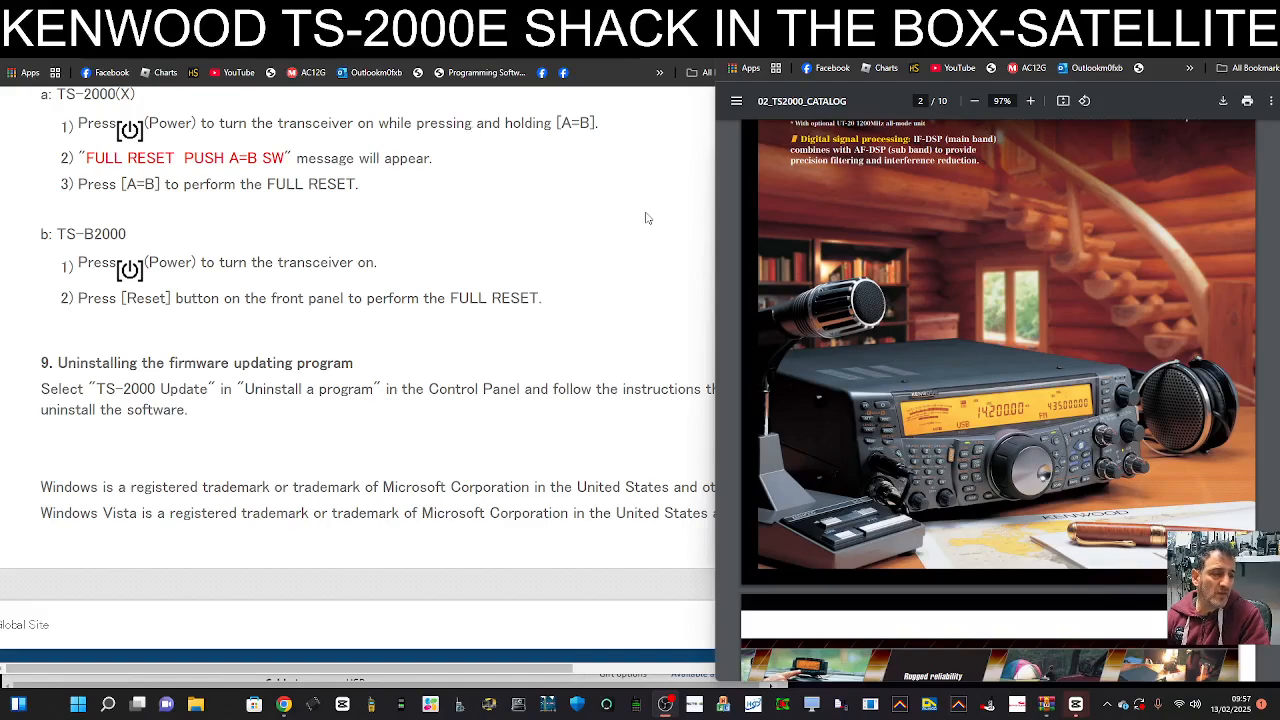
{"action": "mouse_move", "coordinate": [982, 240]}
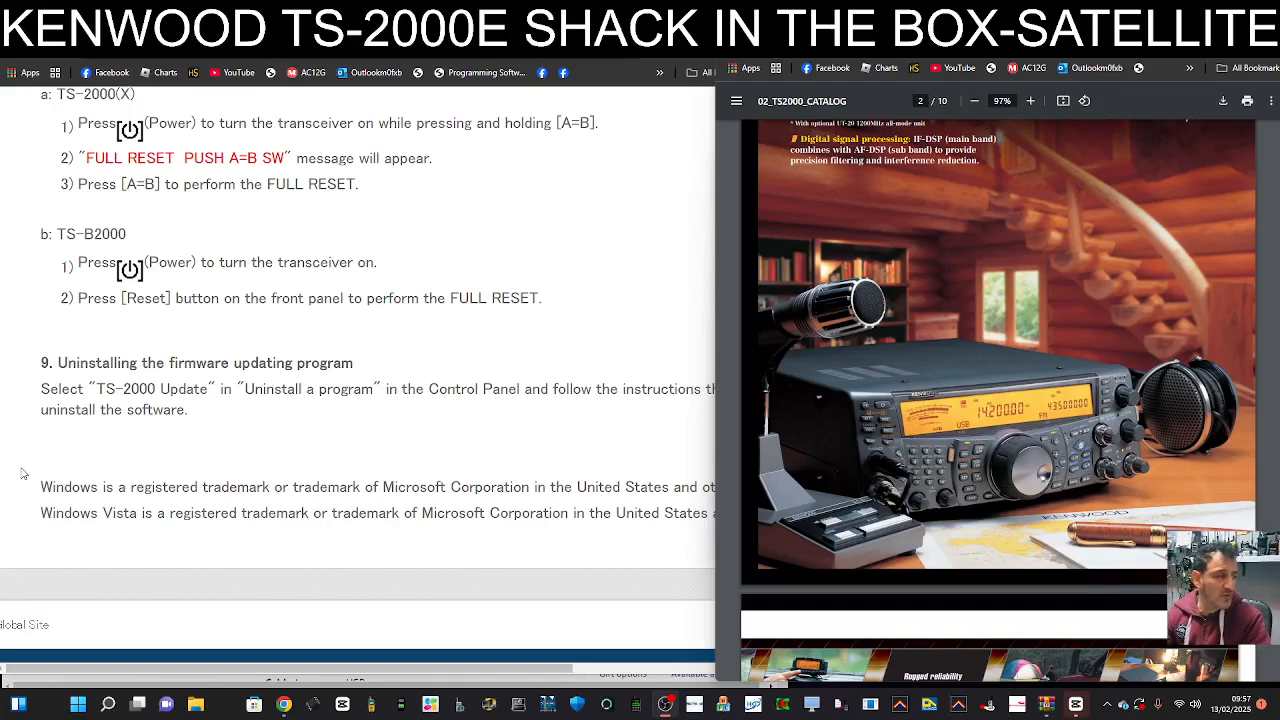
{"action": "mouse_move", "coordinate": [480, 502]}
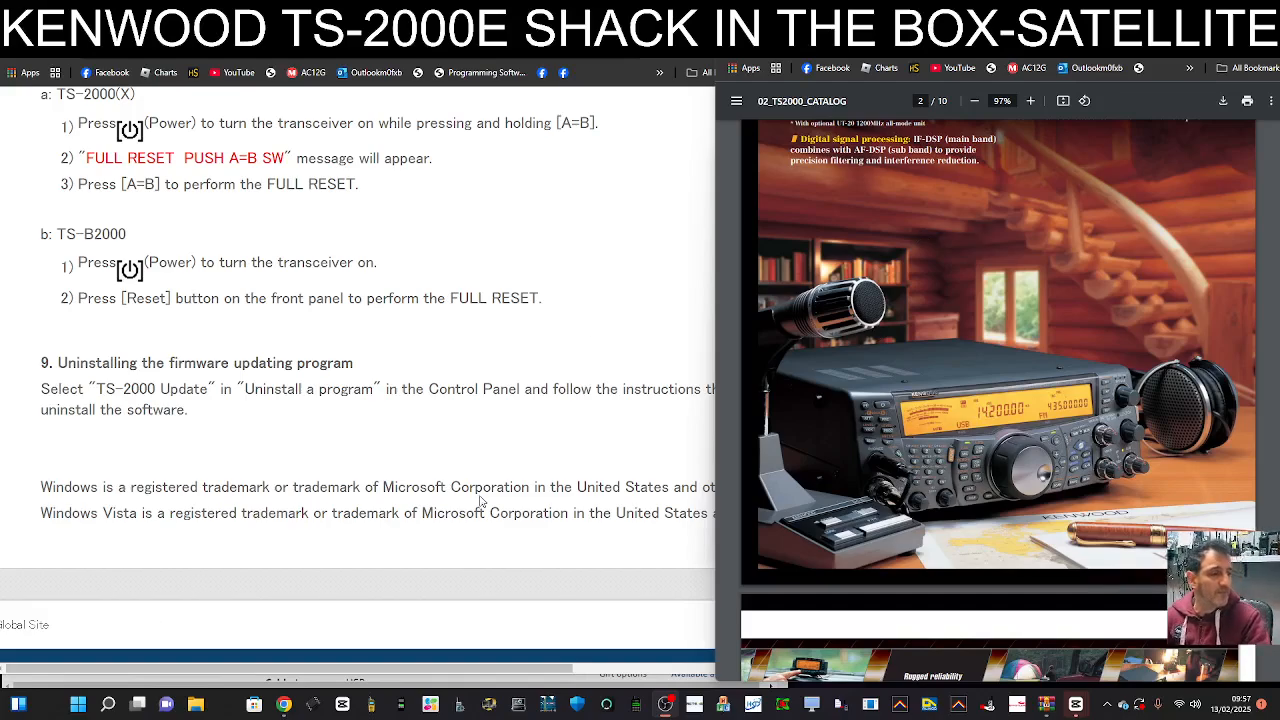